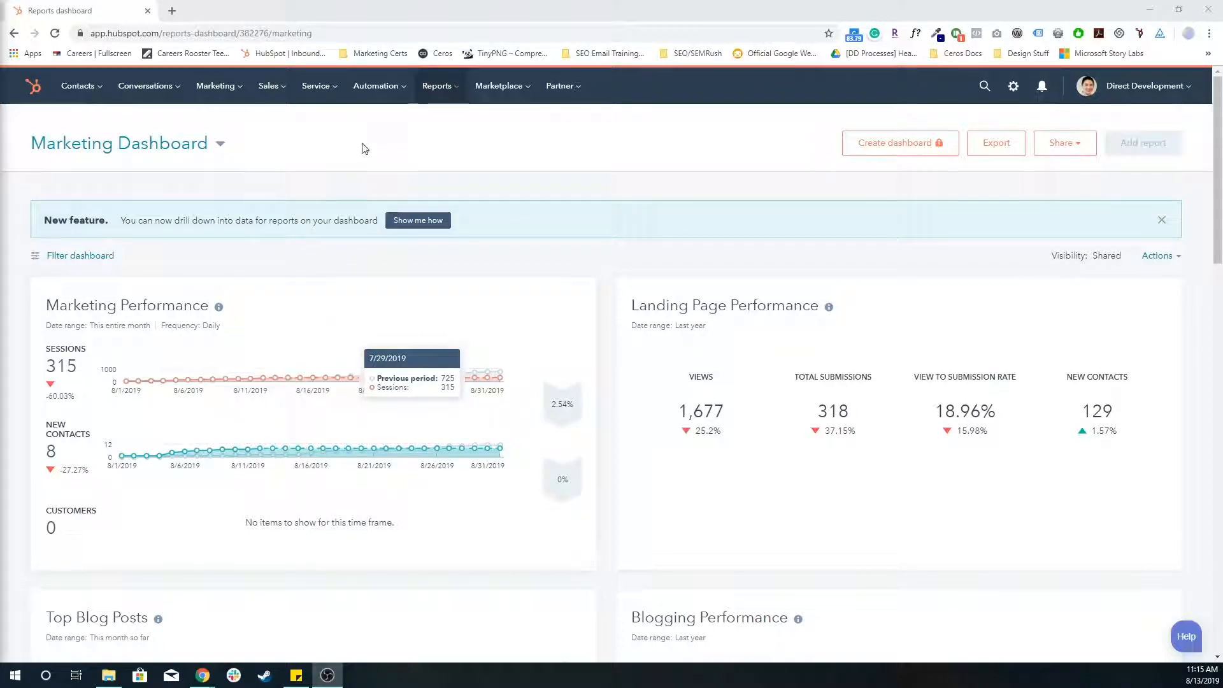
- Go to Sales > Deals, view deals as a table briefly, then return to the board view
{"action": "left_click", "coordinate": [269, 85]}
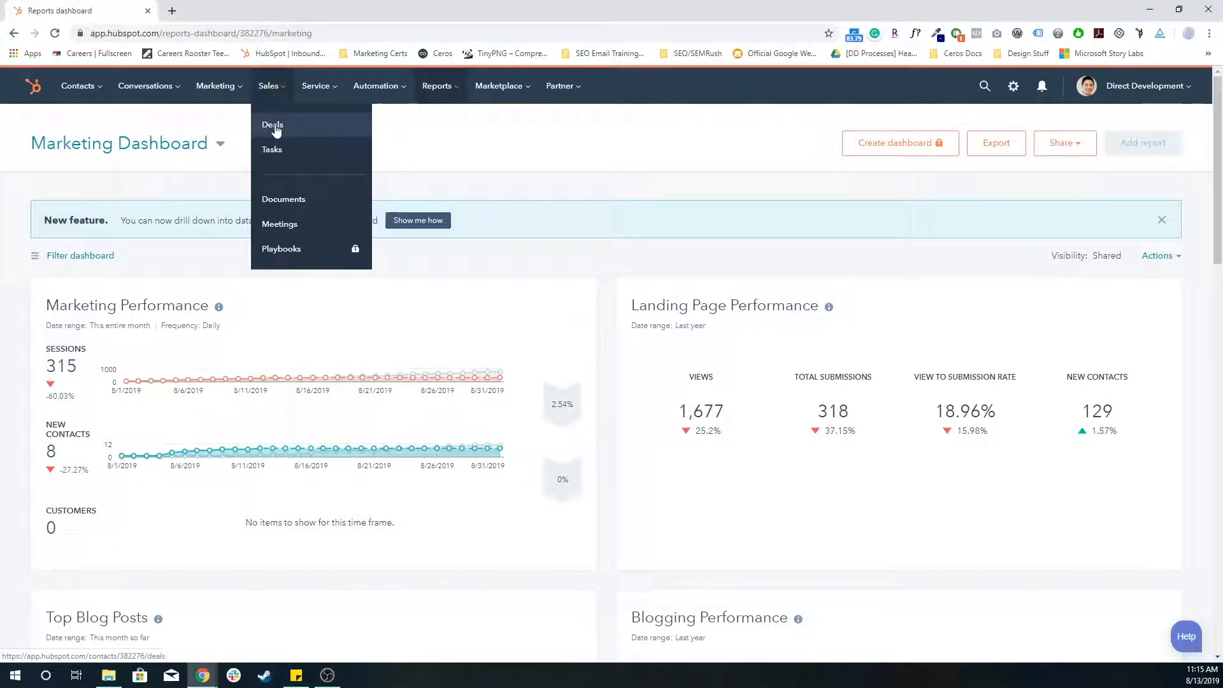
{"action": "left_click", "coordinate": [272, 125]}
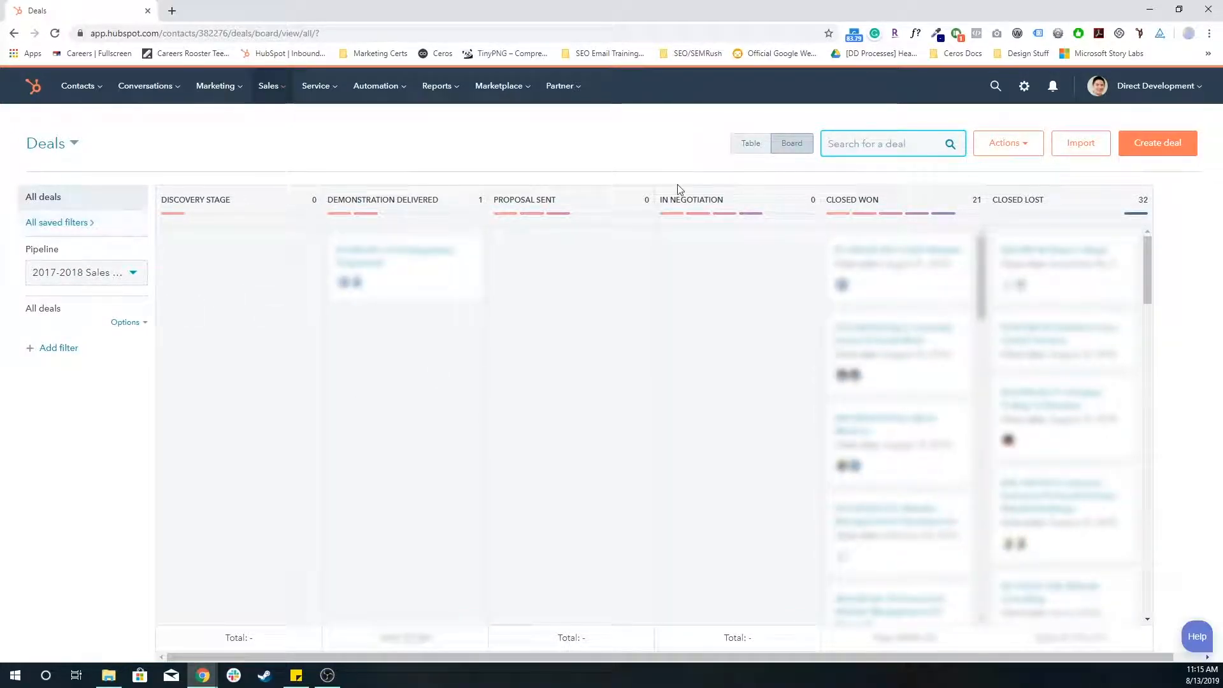
{"action": "left_click", "coordinate": [749, 143]}
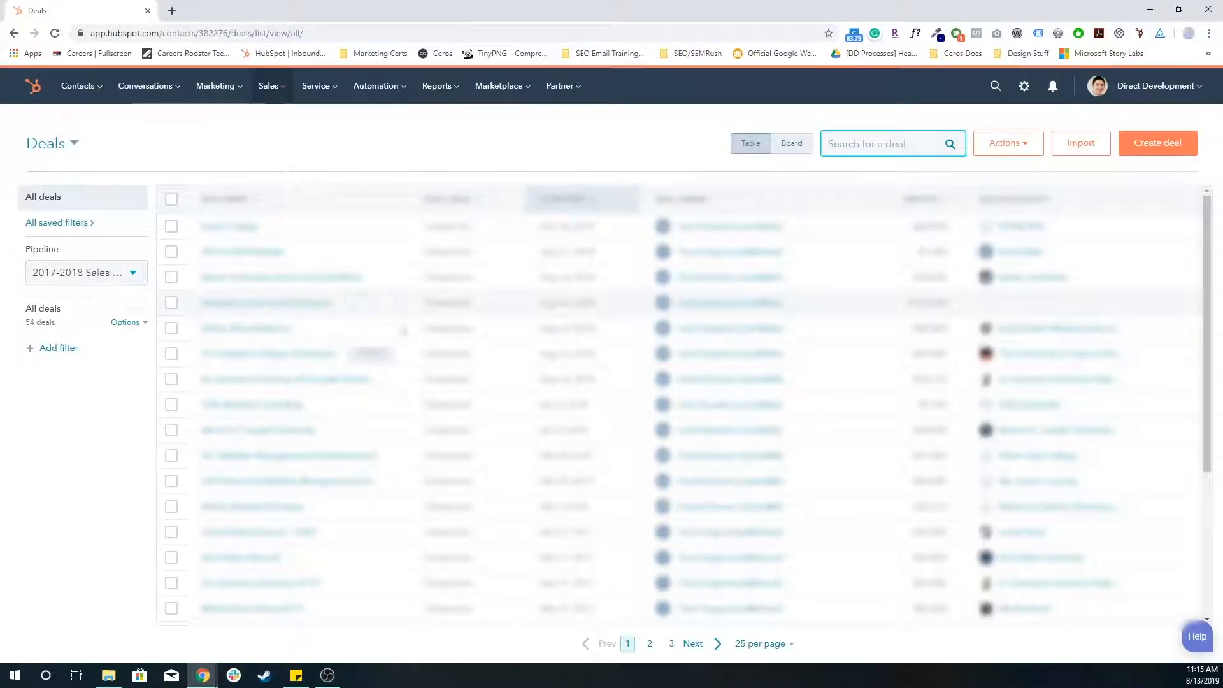
{"action": "scroll", "scroll_direction": "down", "scroll_amount": 3}
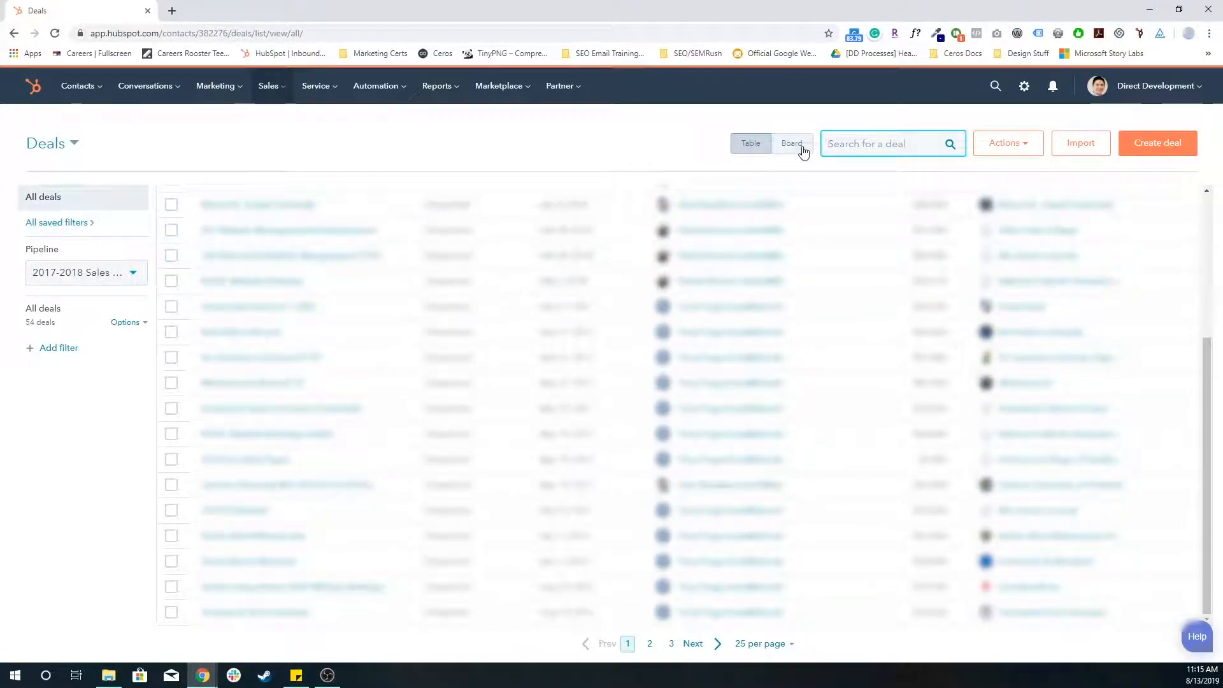
{"action": "left_click", "coordinate": [791, 143]}
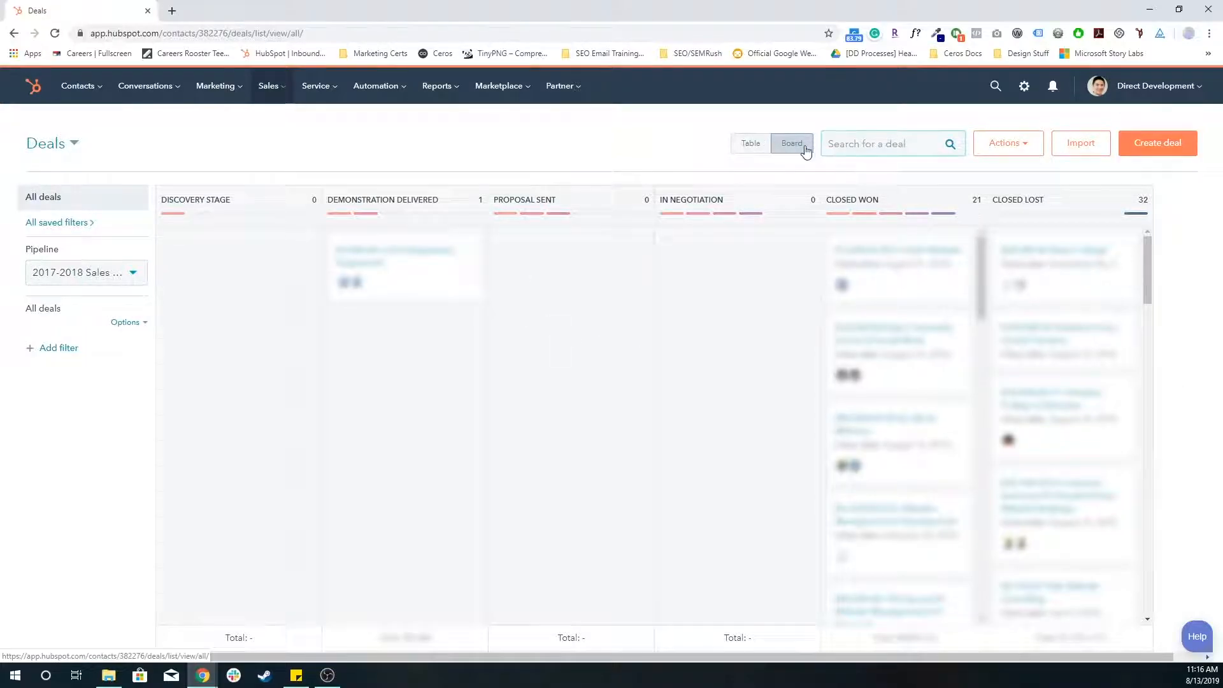
{"action": "left_click", "coordinate": [792, 144]}
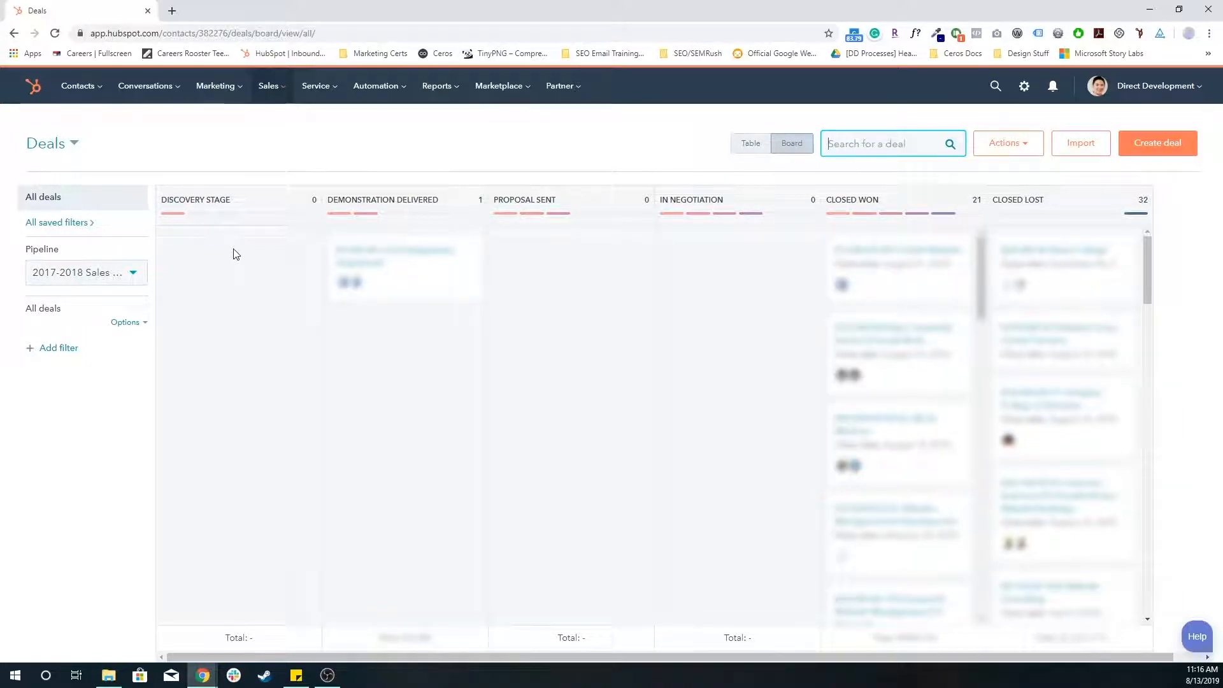
{"action": "mouse_move", "coordinate": [253, 269]}
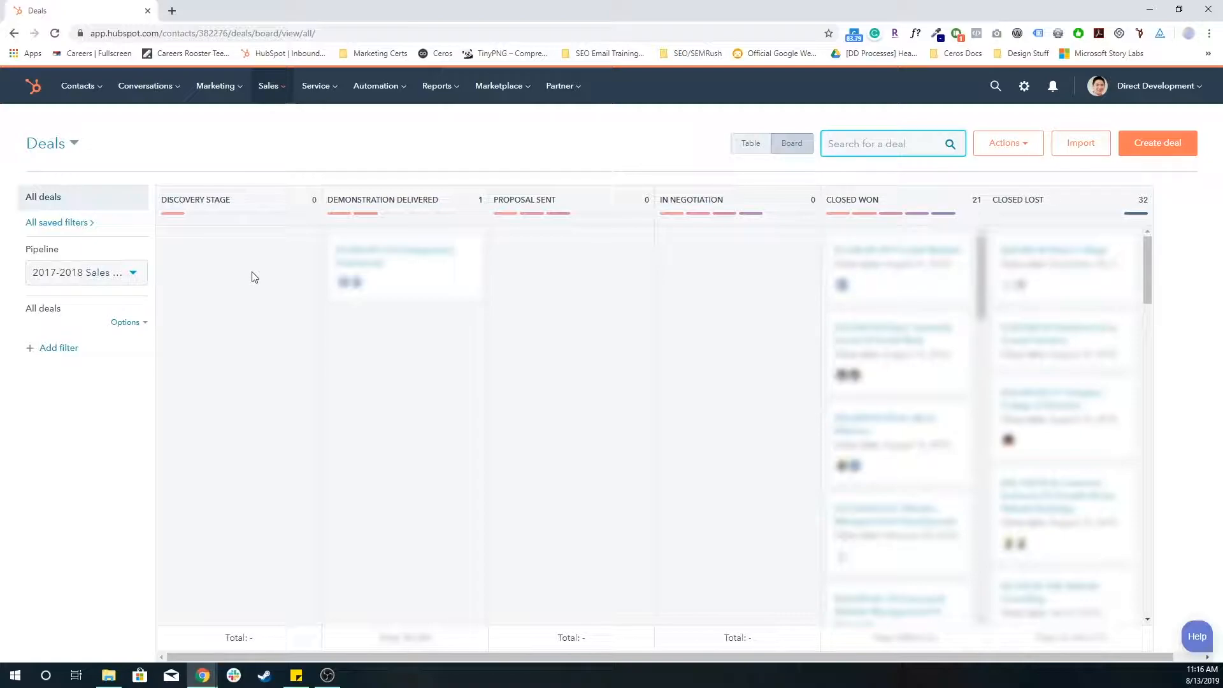
{"action": "mouse_move", "coordinate": [200, 218]}
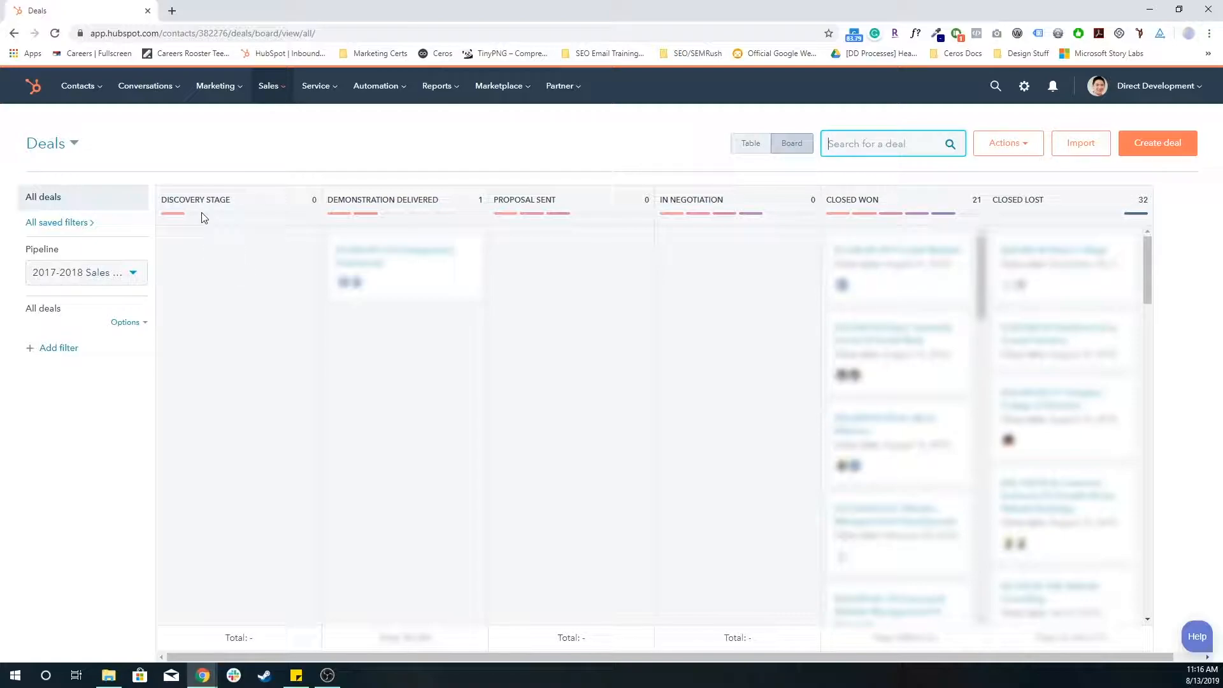
{"action": "left_click", "coordinate": [82, 272]}
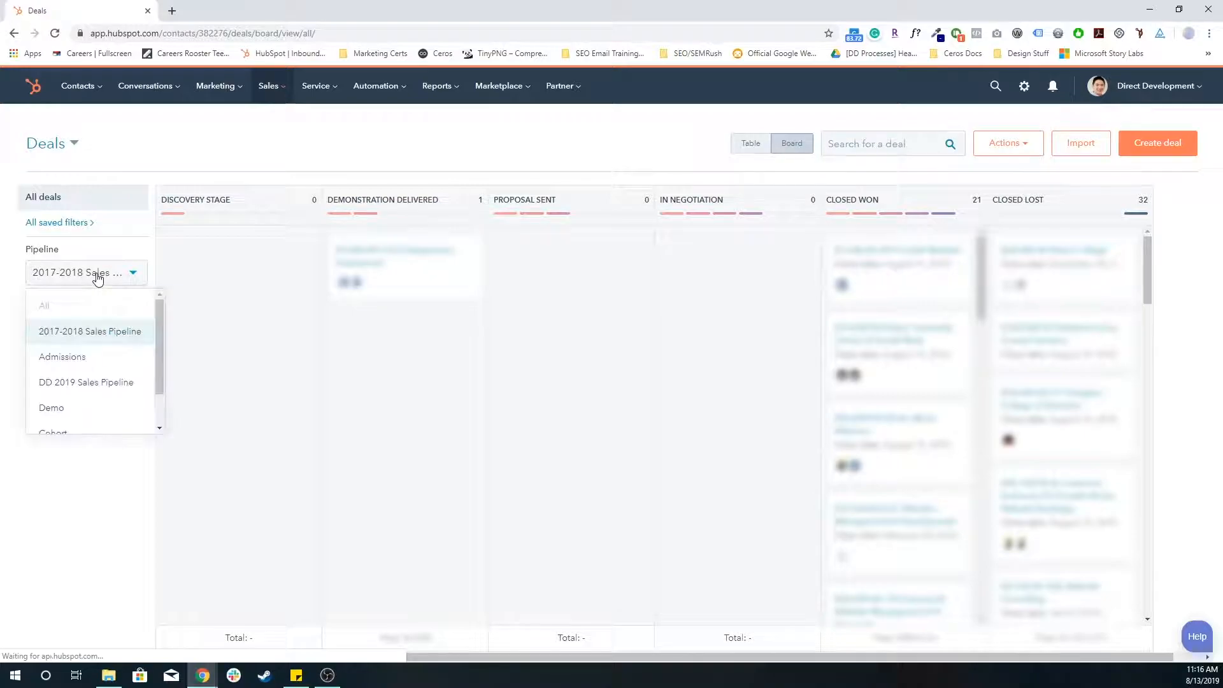
{"action": "mouse_move", "coordinate": [89, 332]}
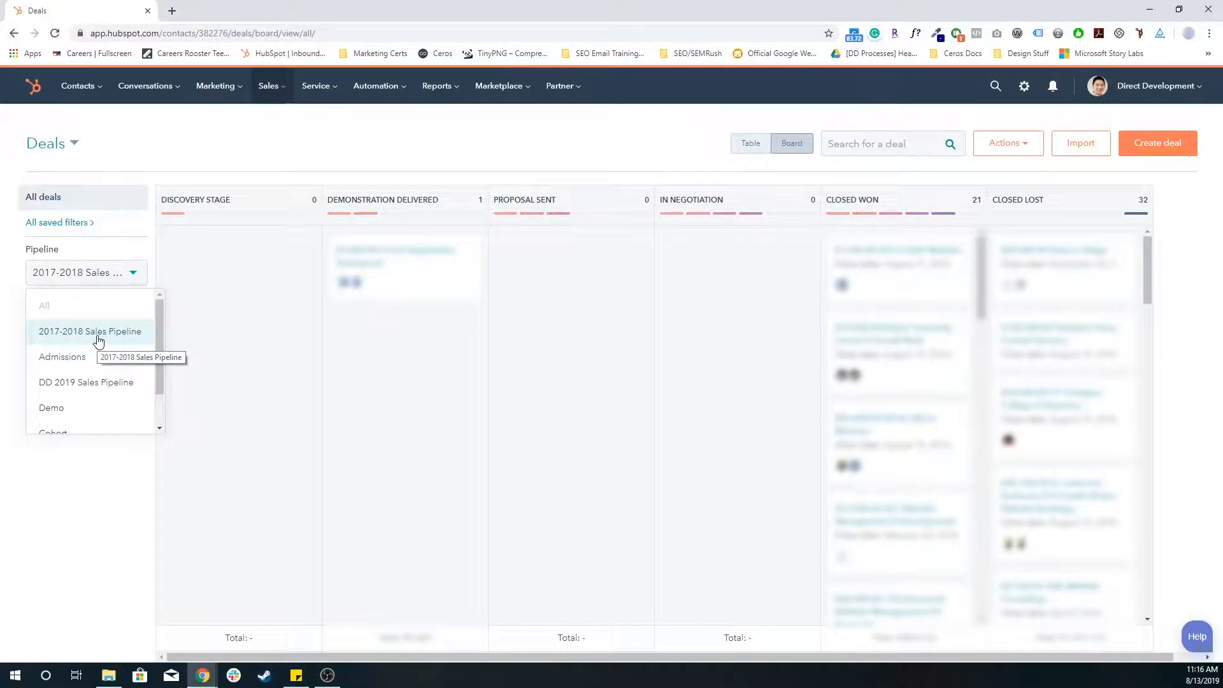
{"action": "left_click", "coordinate": [89, 331]}
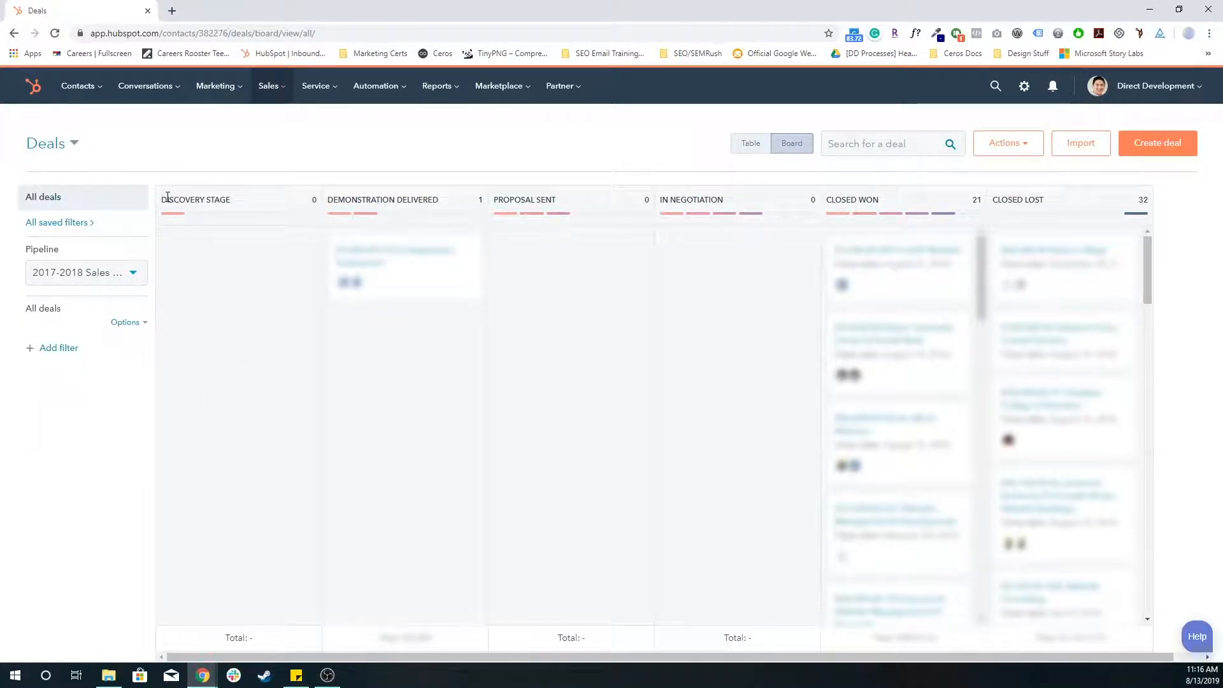
{"action": "double_click", "coordinate": [383, 198]}
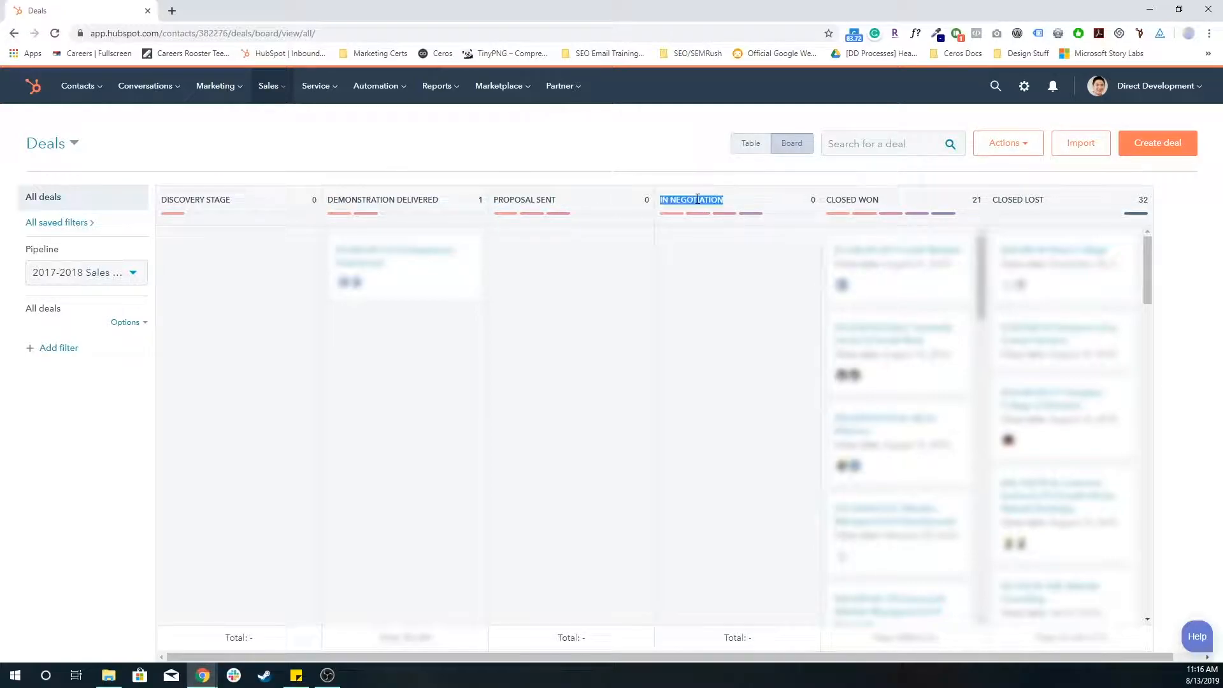
{"action": "left_click", "coordinate": [345, 134]}
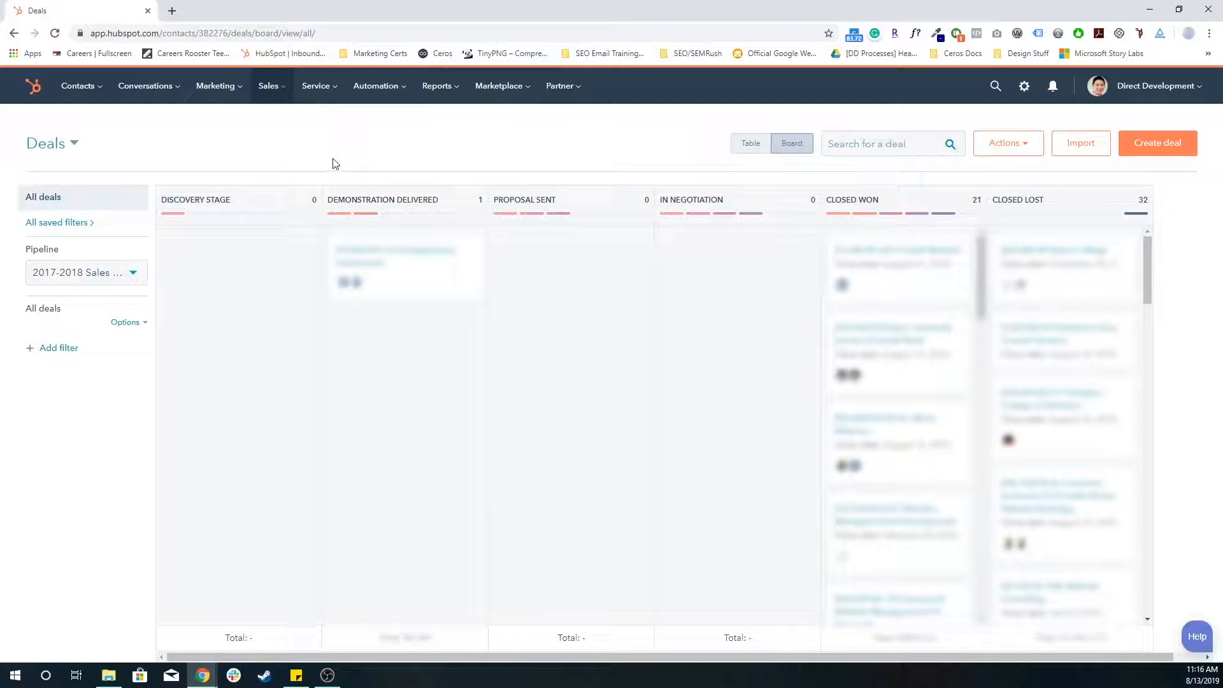
{"action": "mouse_move", "coordinate": [1044, 107]}
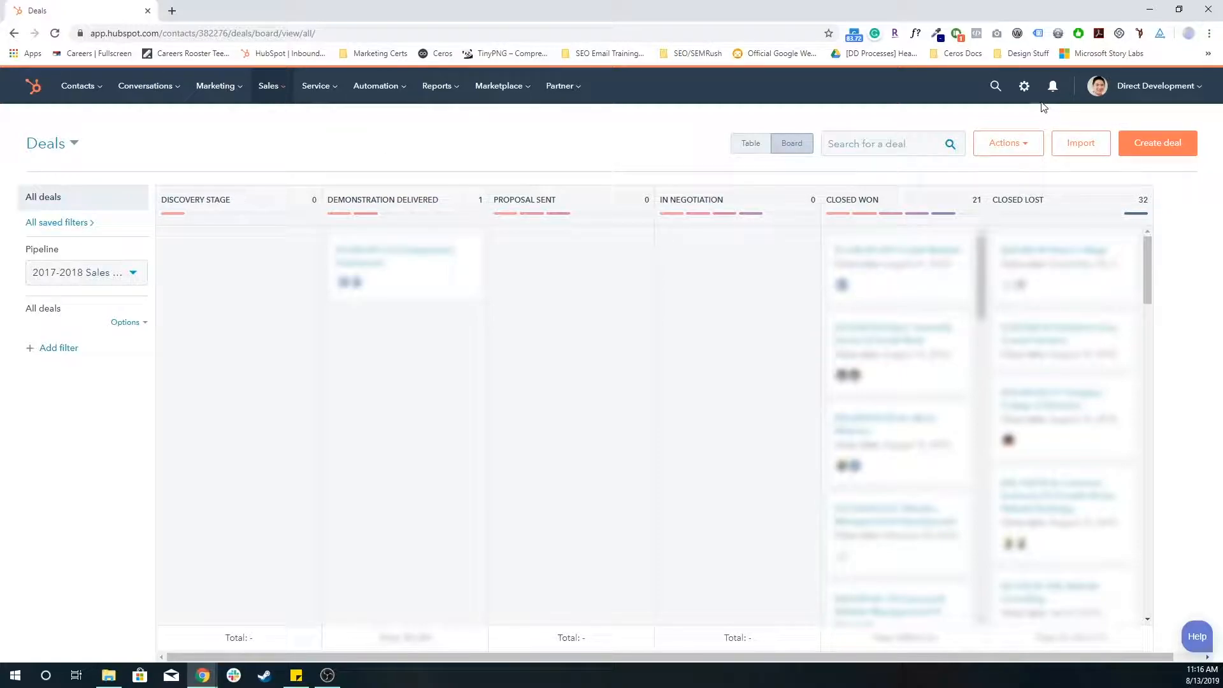
{"action": "mouse_move", "coordinate": [1023, 85]}
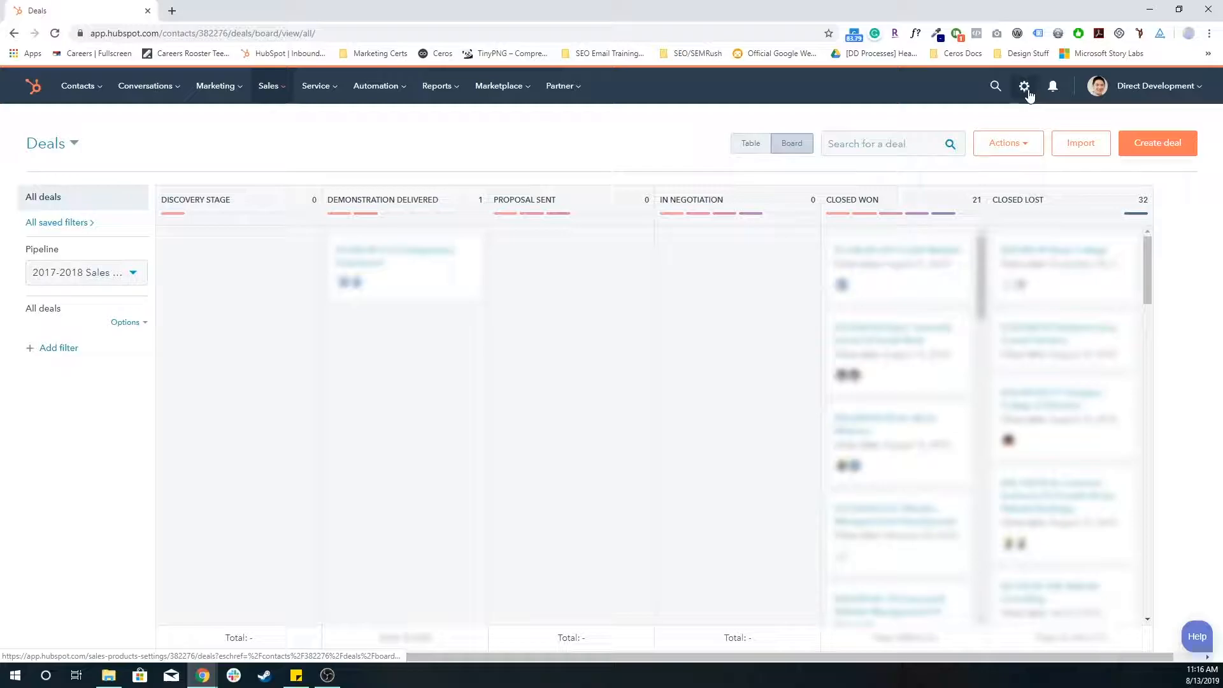
{"action": "mouse_move", "coordinate": [1025, 86]}
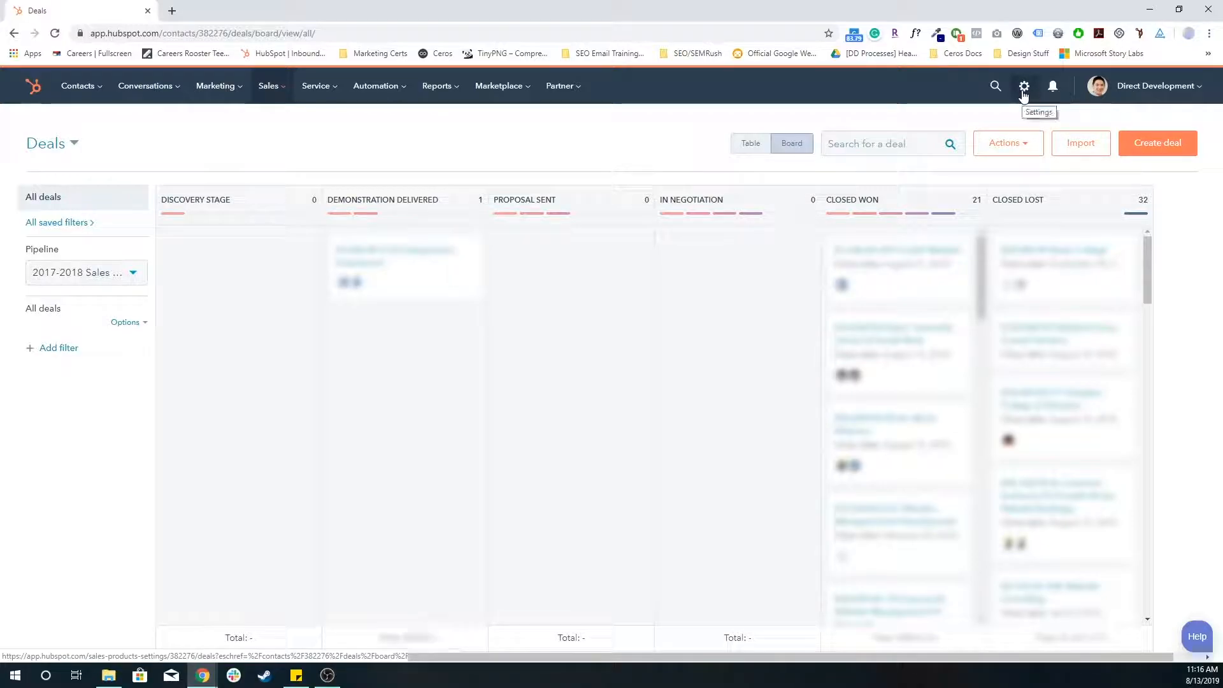
- Go to deal settings and reach the Deal Pipelines and Stages section
{"action": "left_click", "coordinate": [1023, 85]}
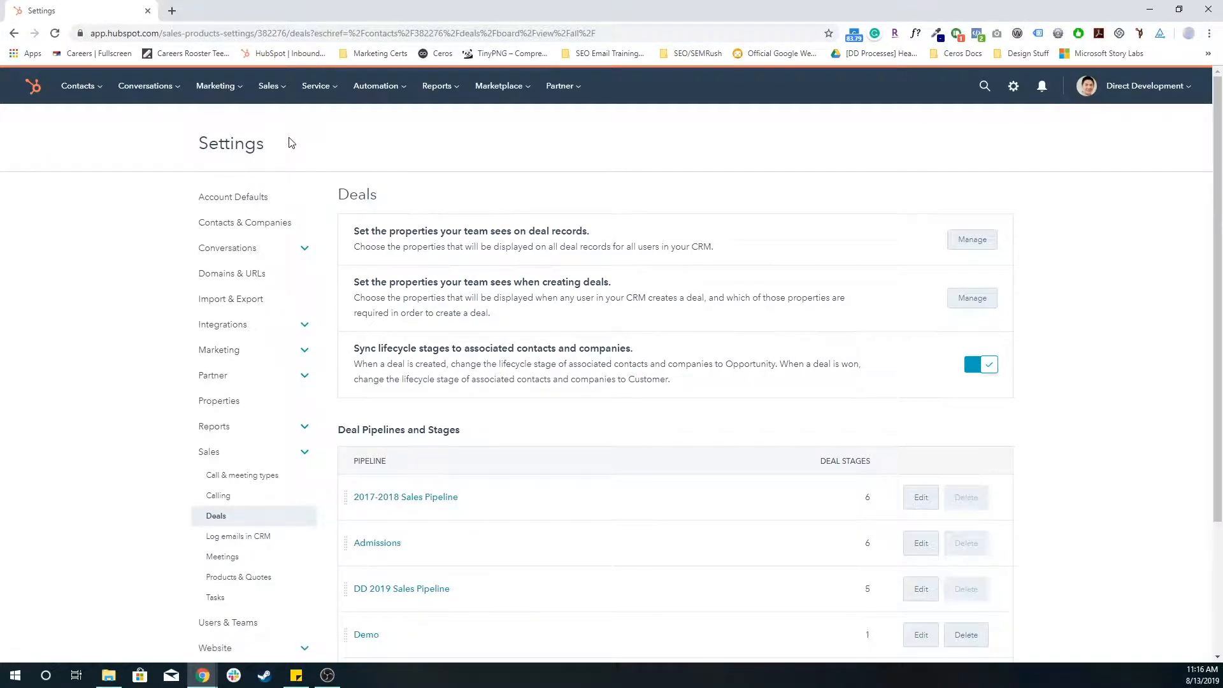
{"action": "scroll", "scroll_direction": "down", "scroll_amount": 3}
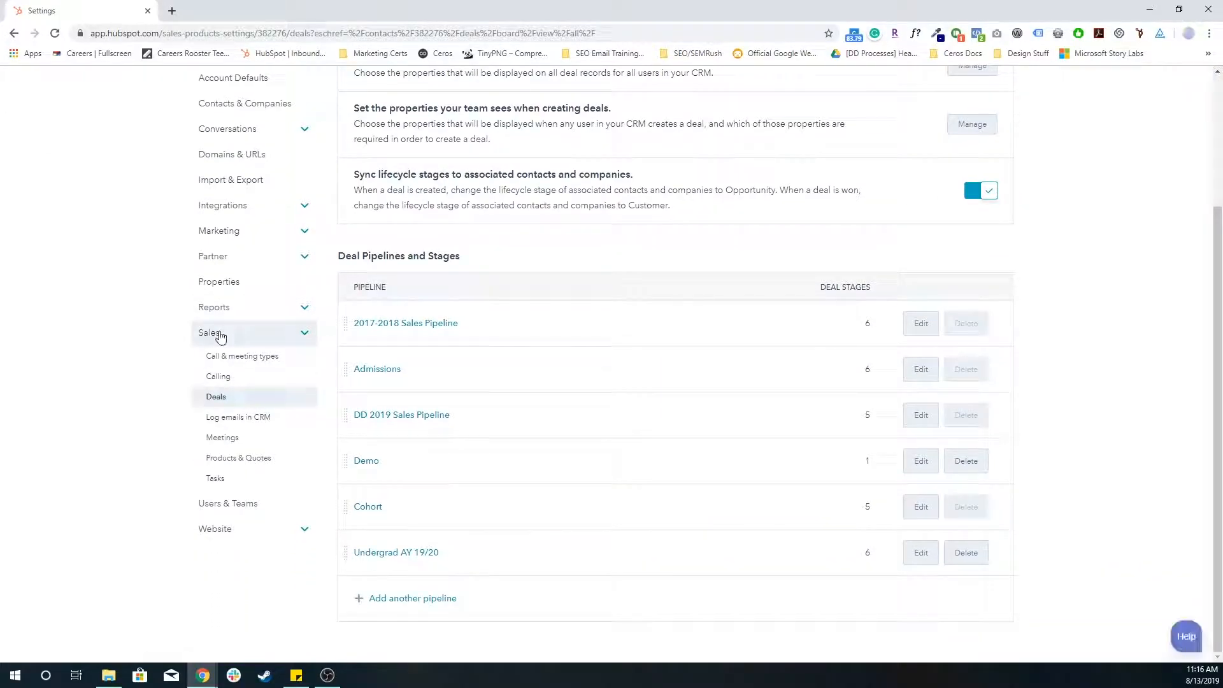
{"action": "scroll", "scroll_direction": "up", "scroll_amount": 3}
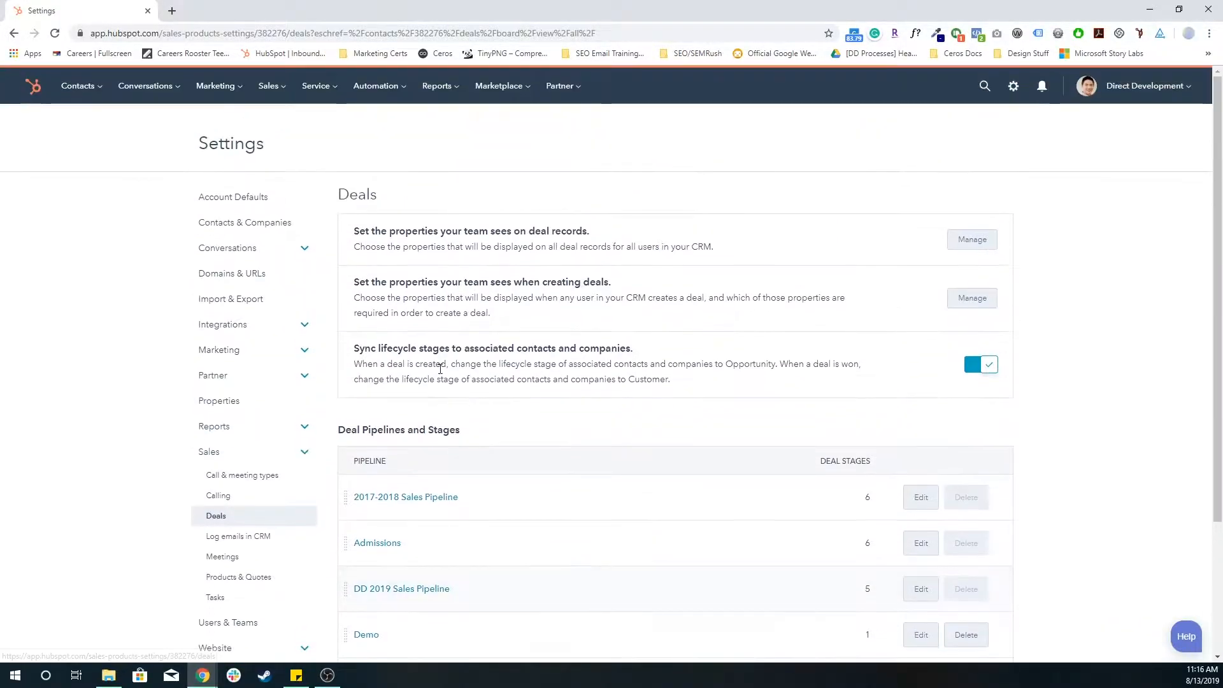
{"action": "mouse_move", "coordinate": [269, 86]}
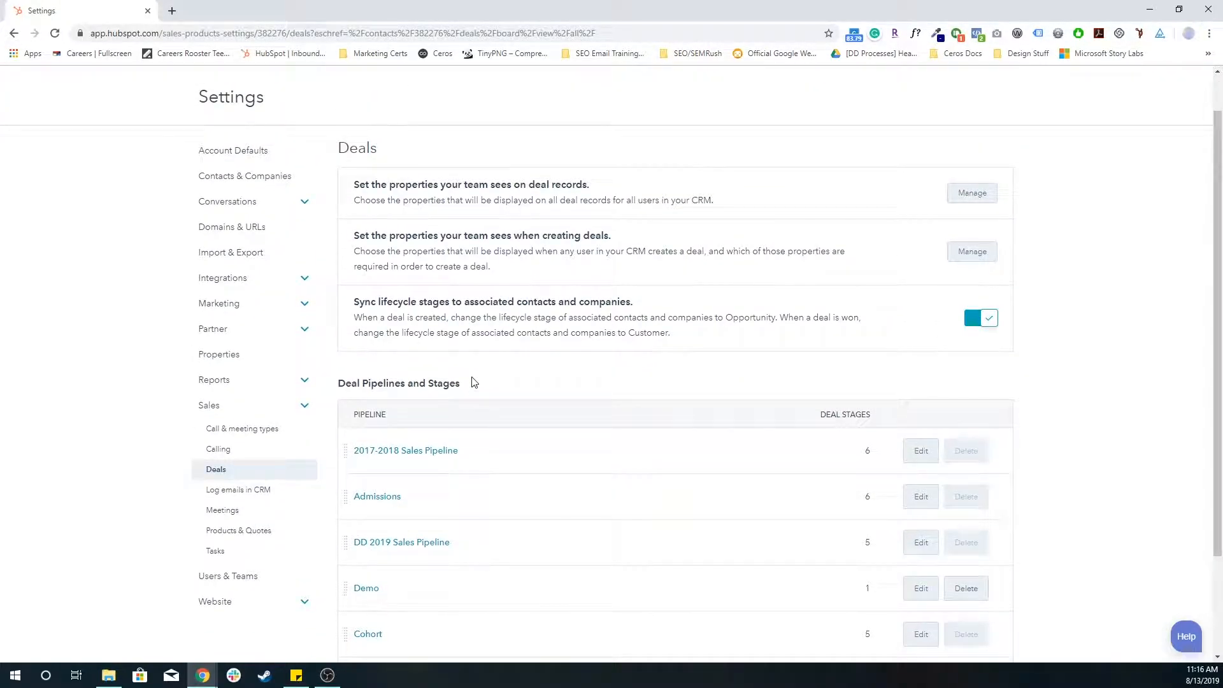
{"action": "scroll", "scroll_direction": "down", "scroll_amount": 3}
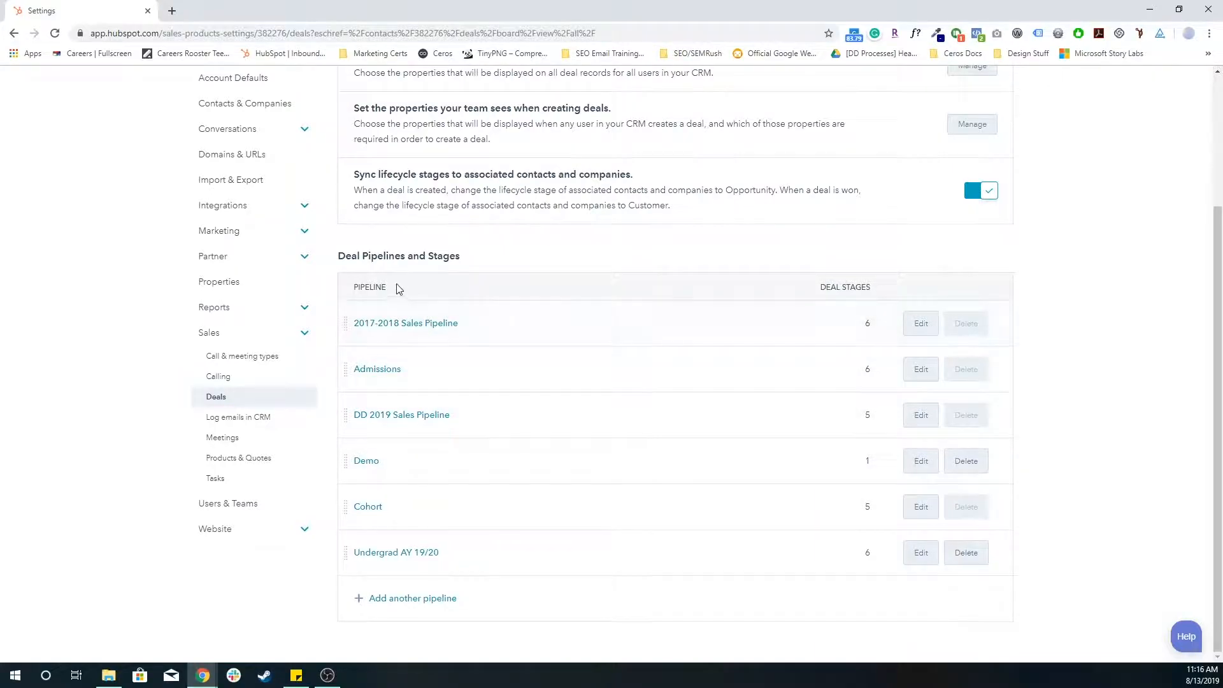
{"action": "double_click", "coordinate": [399, 254]}
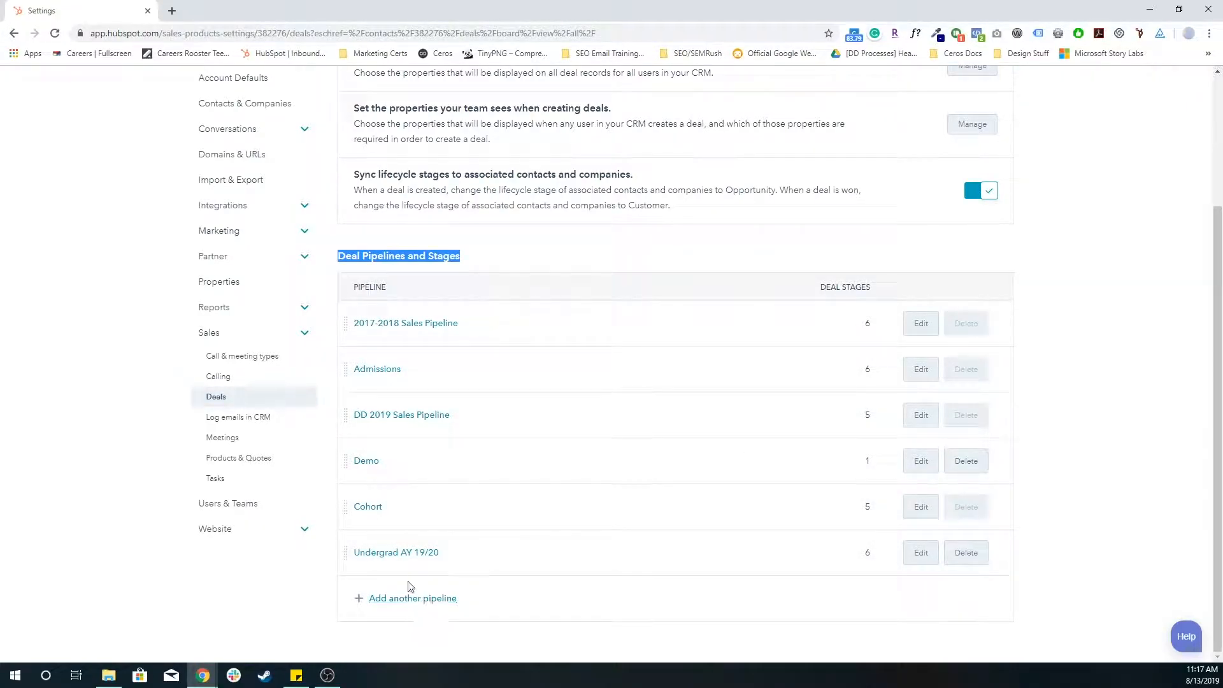
- Add a new pipeline named 'My Test Pipeline' and confirm the name
{"action": "left_click", "coordinate": [406, 598]}
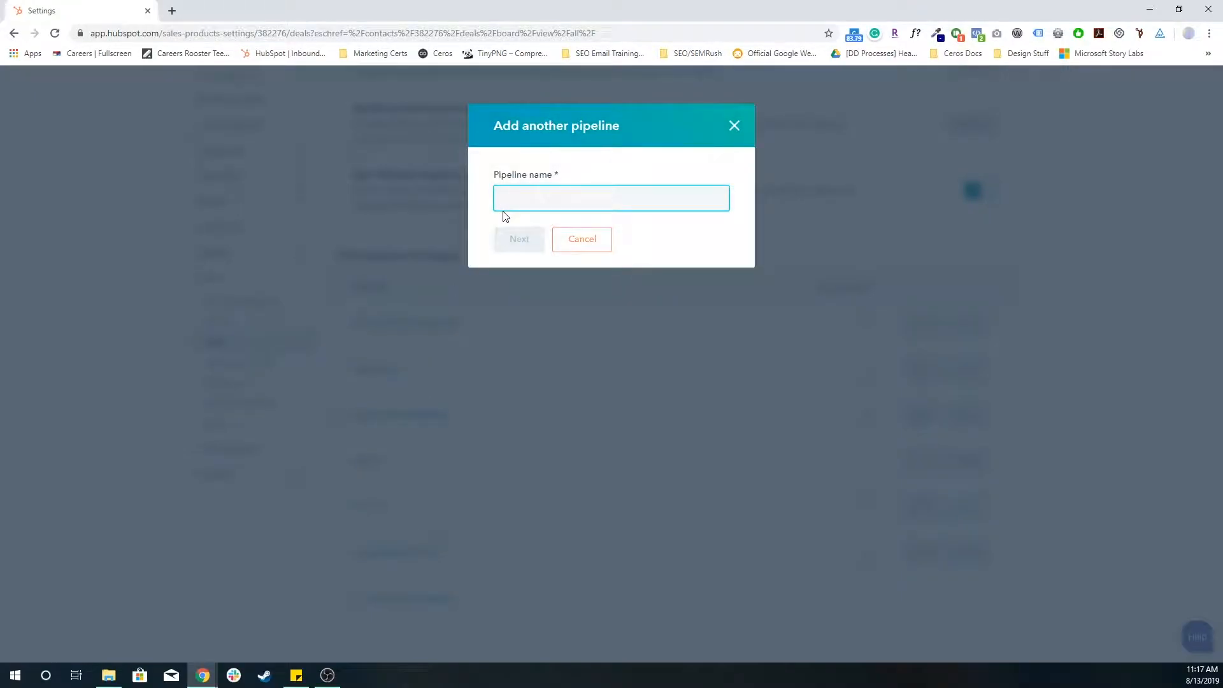
{"action": "type", "text": "My"}
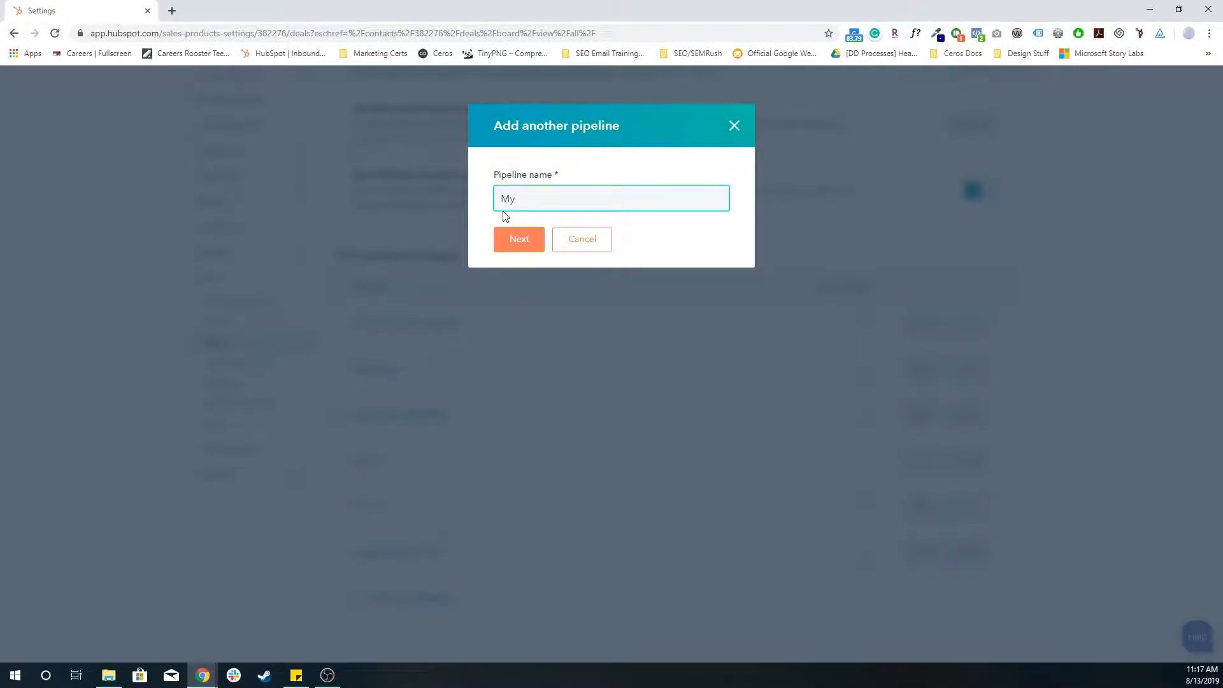
{"action": "type", "text": "Test Pip"}
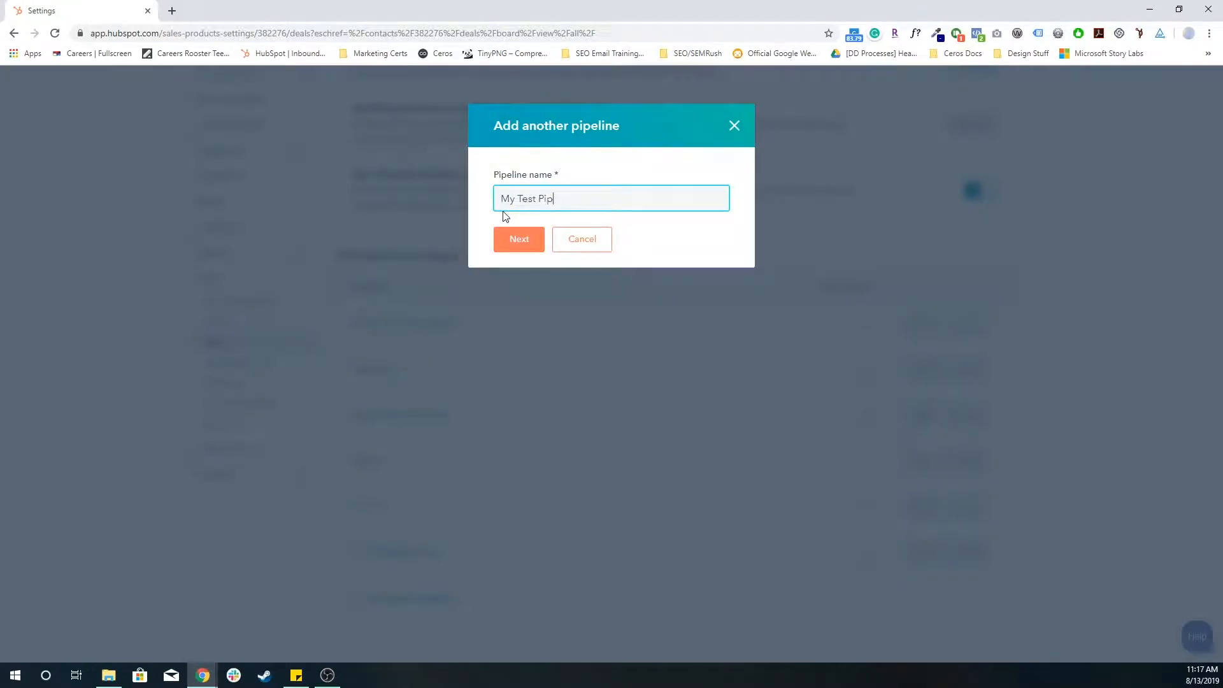
{"action": "type", "text": "eline"}
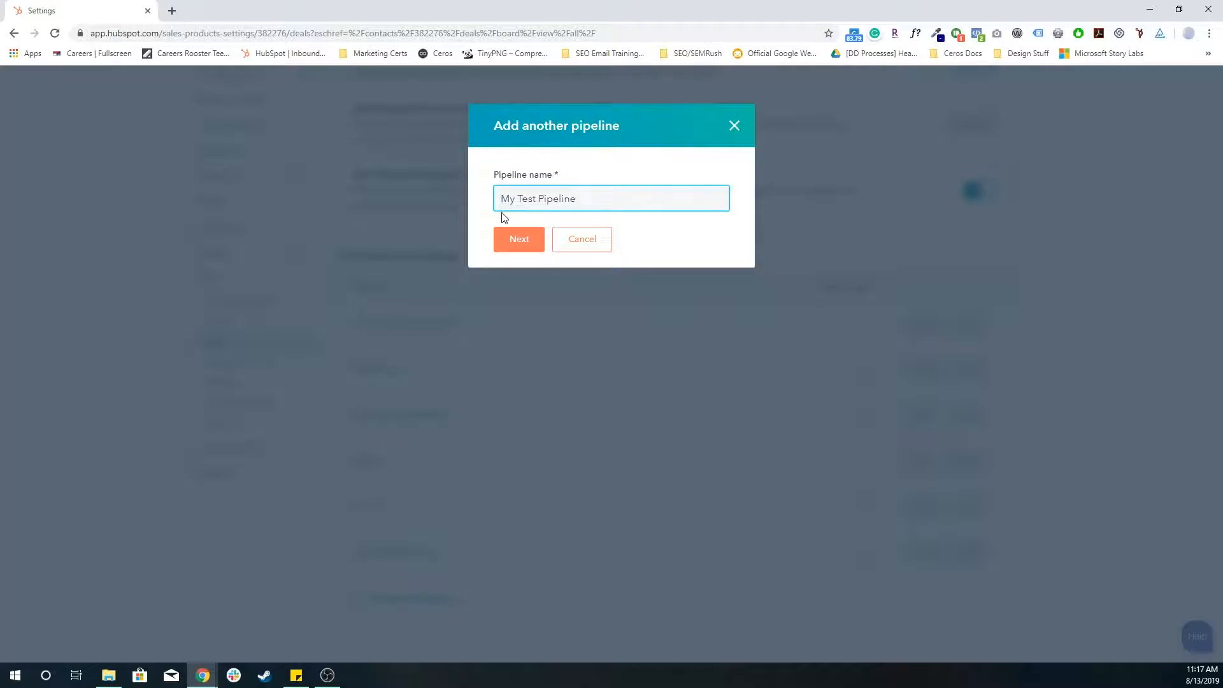
{"action": "left_click", "coordinate": [518, 238]}
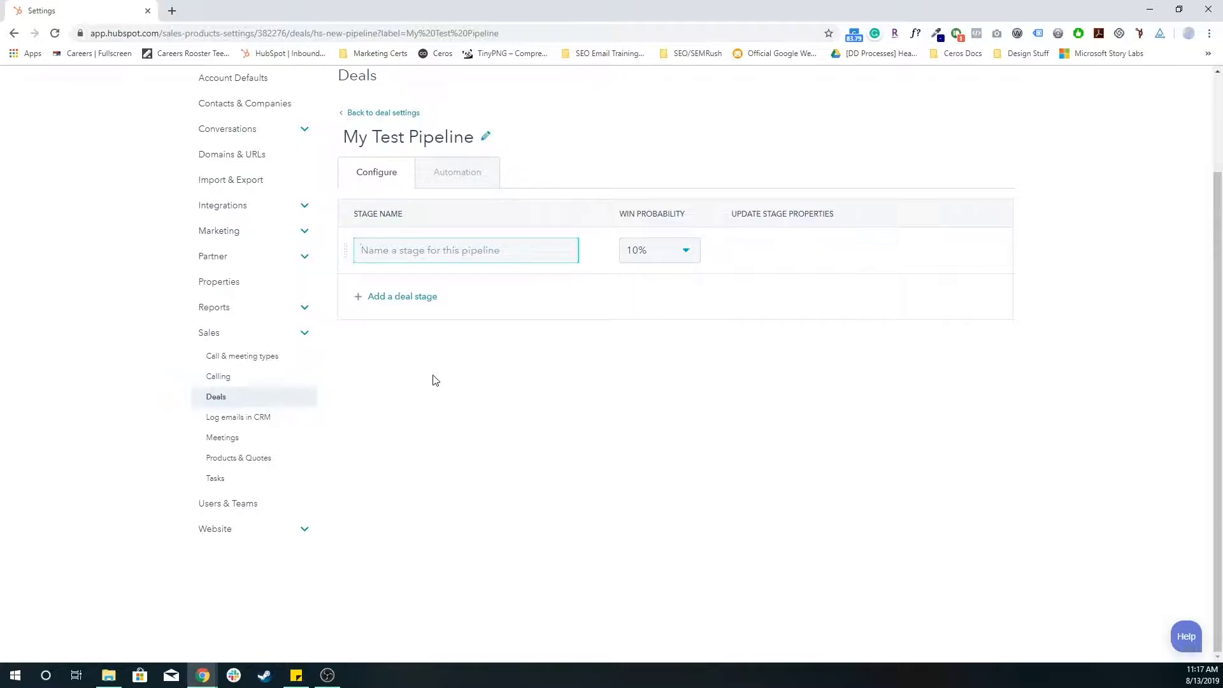
{"action": "mouse_move", "coordinate": [402, 297]}
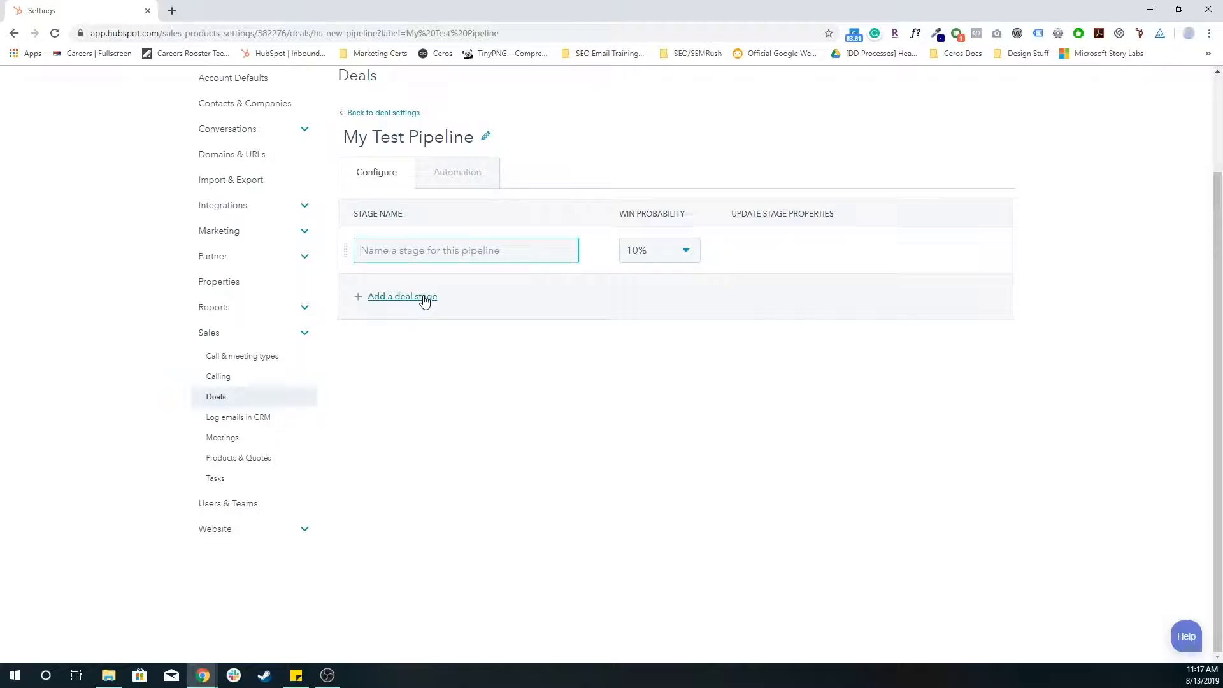
- Name the stages Stage 1 and Stage 2, and add a third stage for Stage 3
{"action": "type", "text": "Stage 1"}
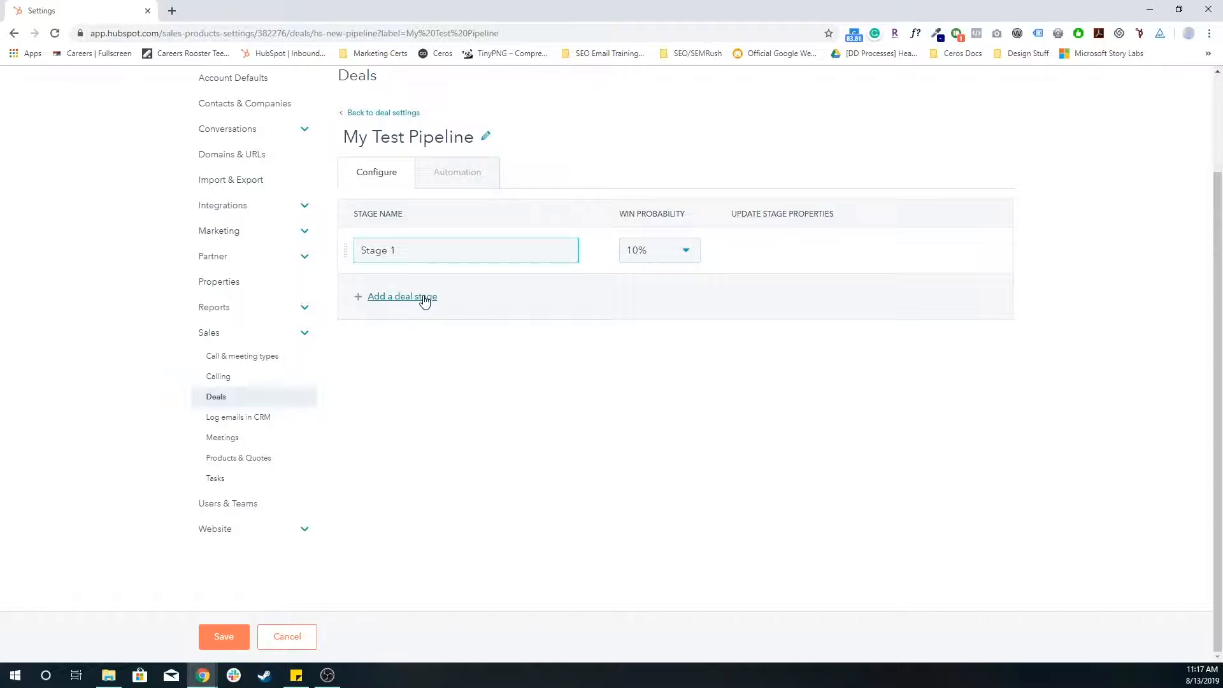
{"action": "left_click", "coordinate": [402, 297]}
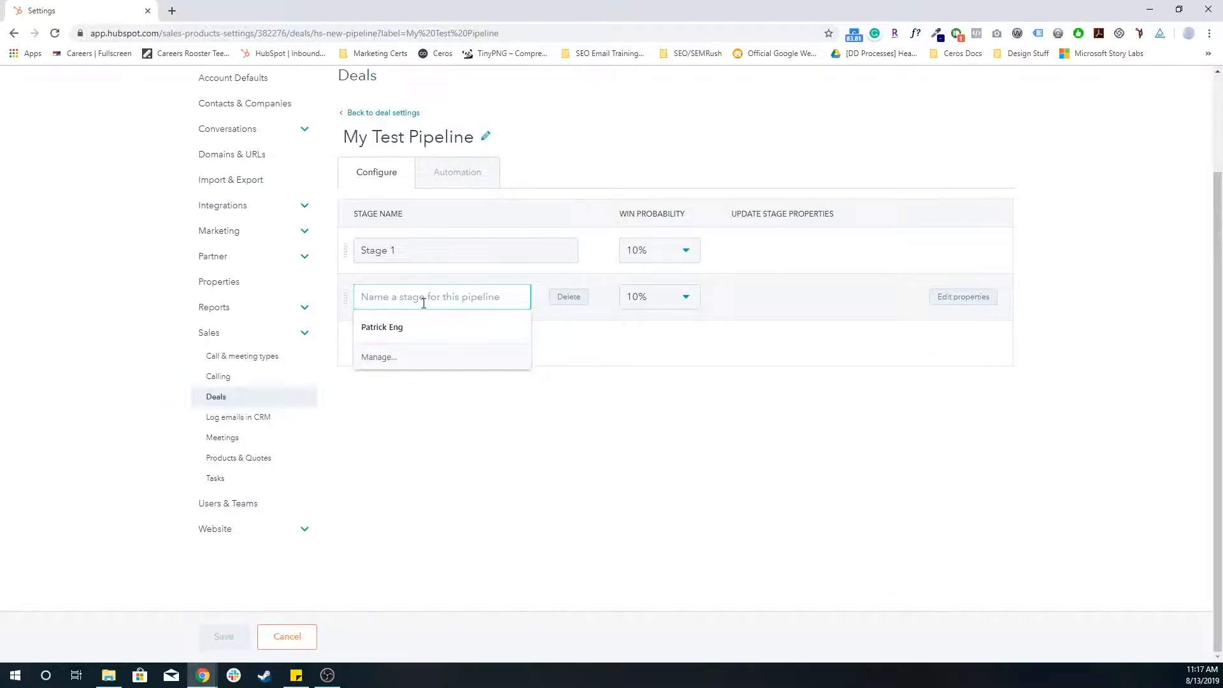
{"action": "type", "text": "Ste"}
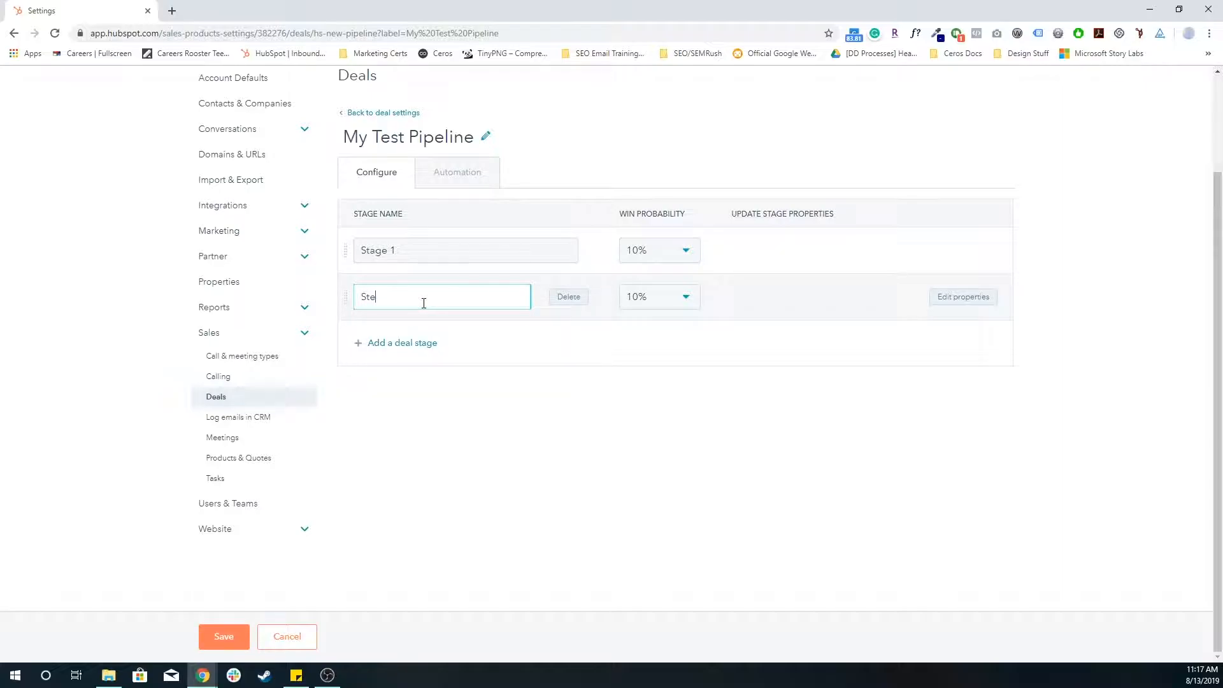
{"action": "type", "text": "Stage 2"}
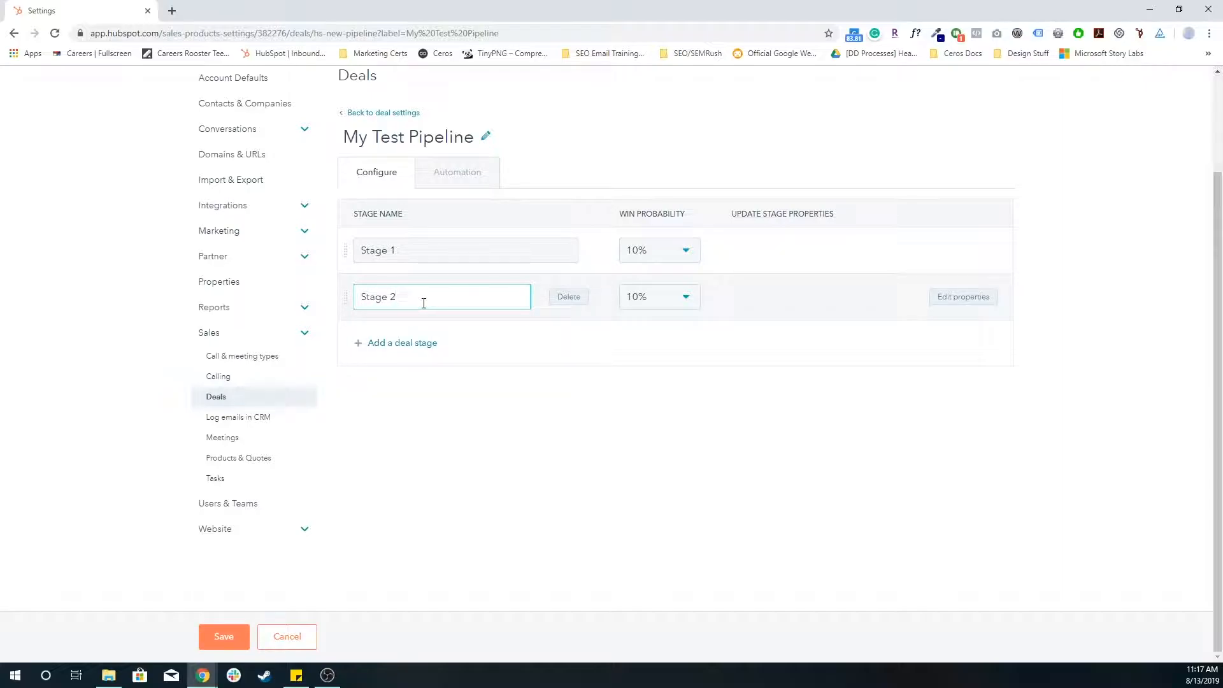
{"action": "left_click", "coordinate": [395, 343]}
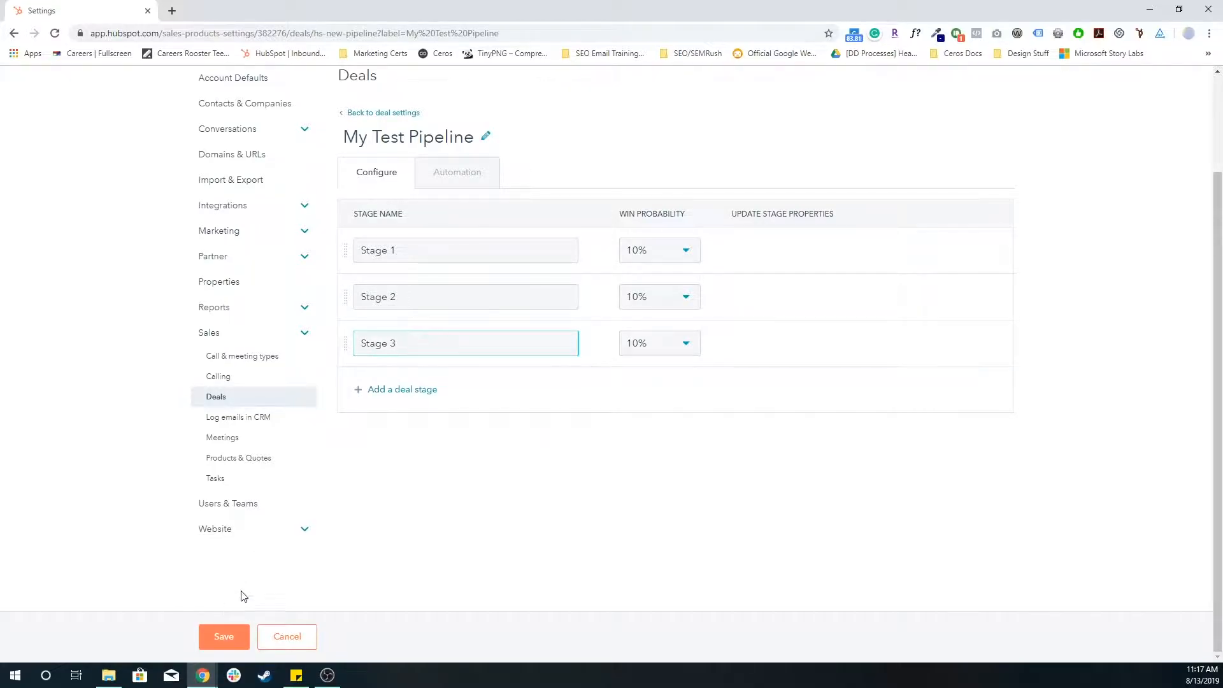
{"action": "mouse_move", "coordinate": [641, 251]}
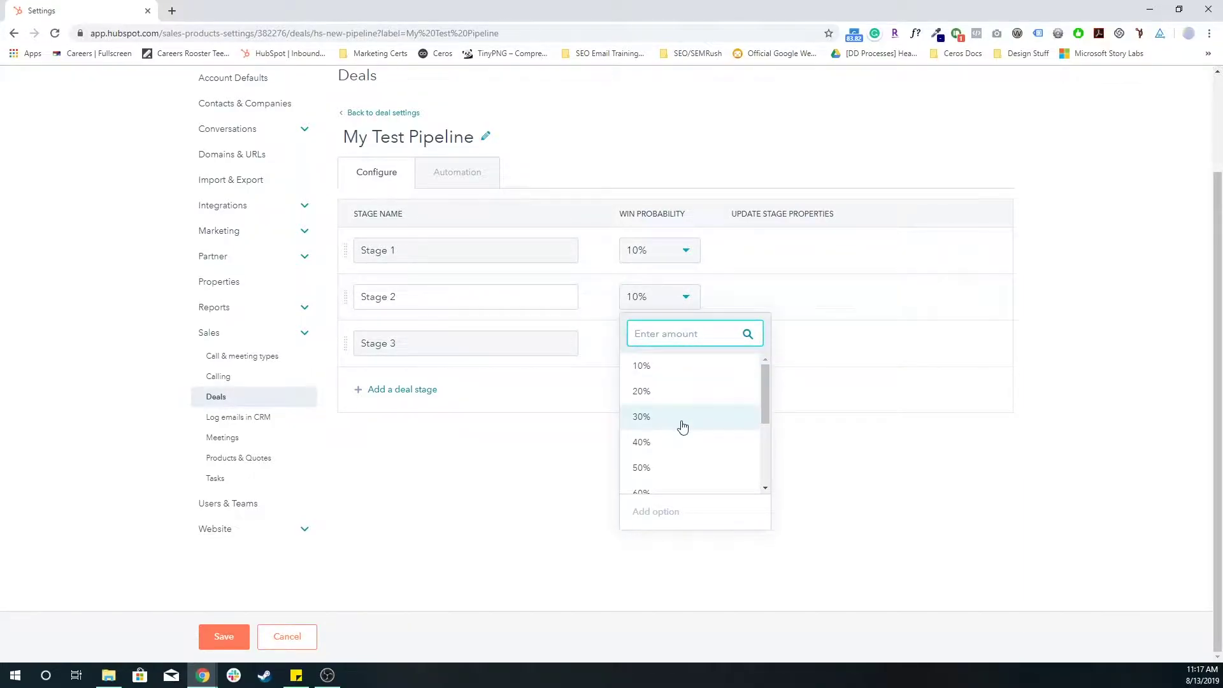
- Set Stage 2 to 30%, add a fourth stage 'Purchased' and mark it Won
{"action": "left_click", "coordinate": [641, 415]}
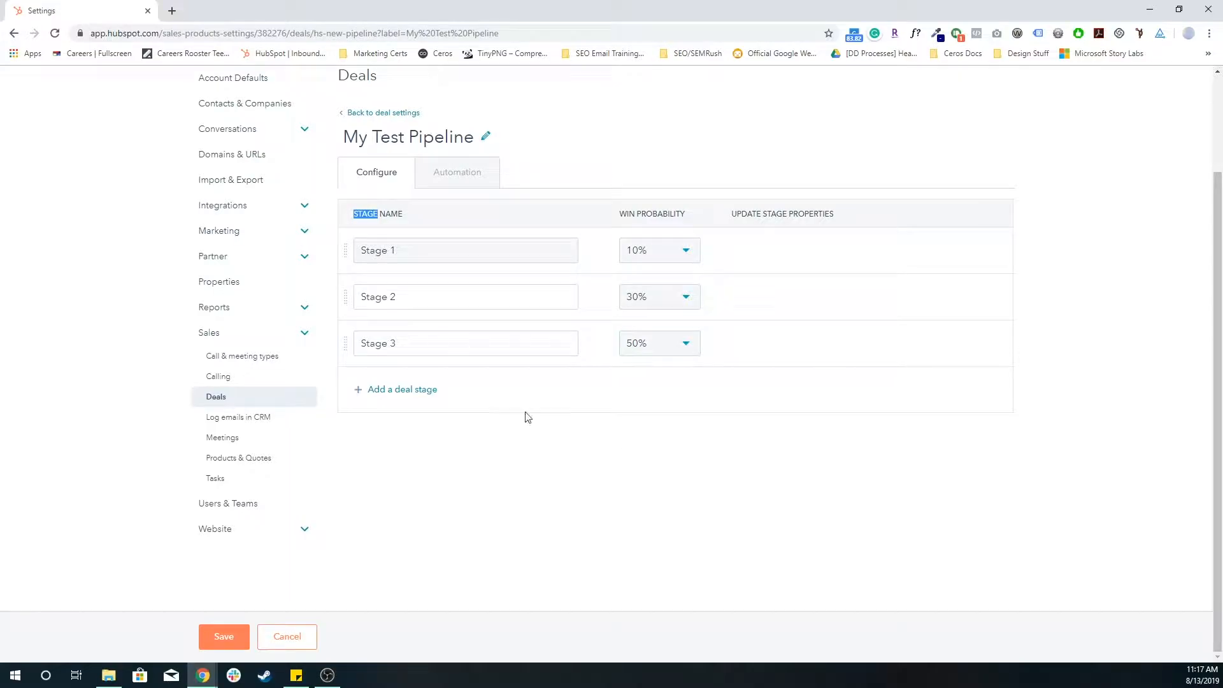
{"action": "left_click", "coordinate": [402, 390]}
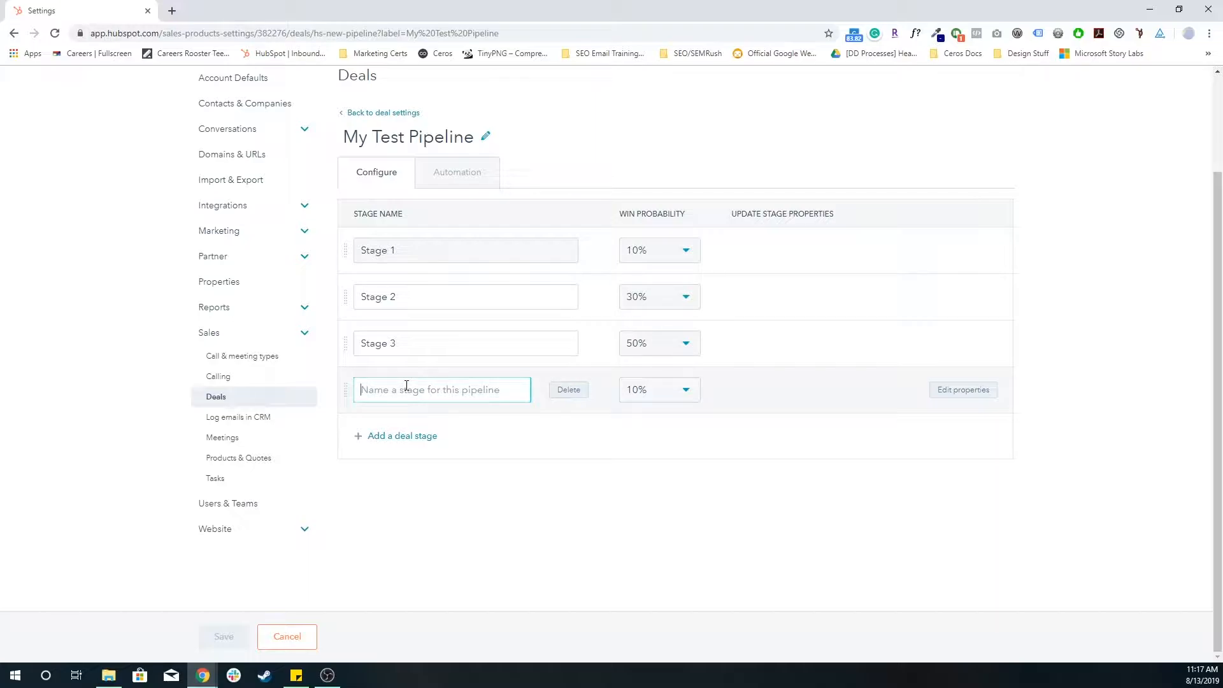
{"action": "type", "text": "Purchased"}
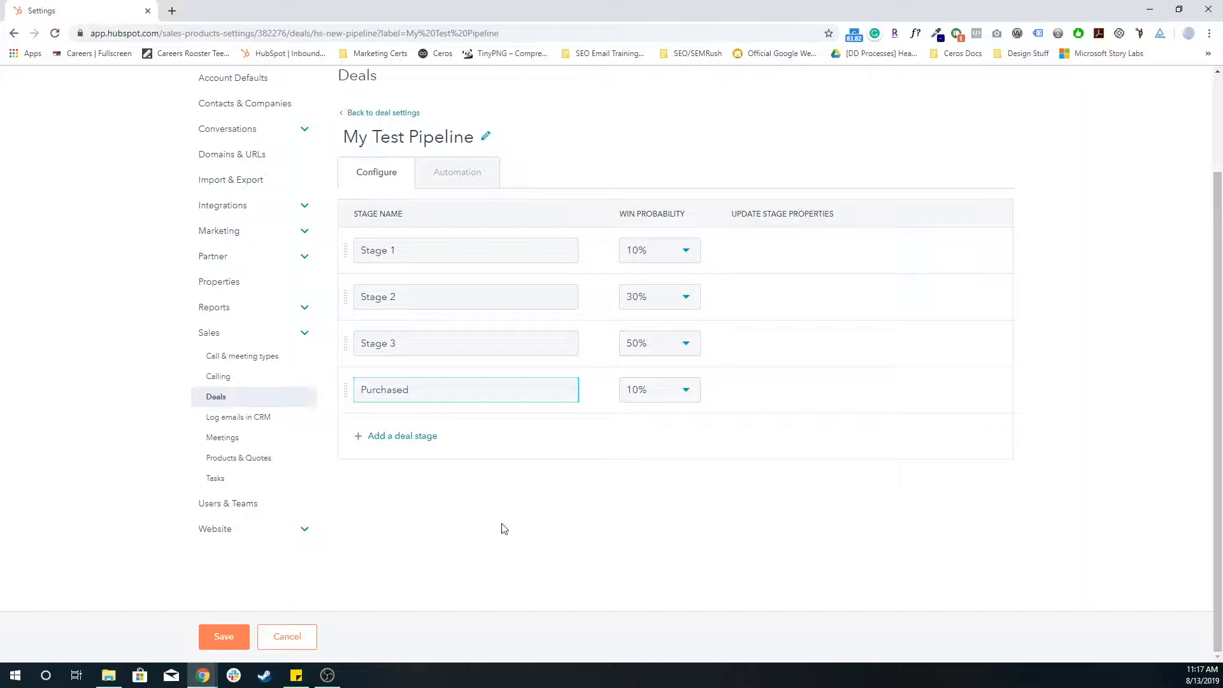
{"action": "left_click", "coordinate": [658, 390]}
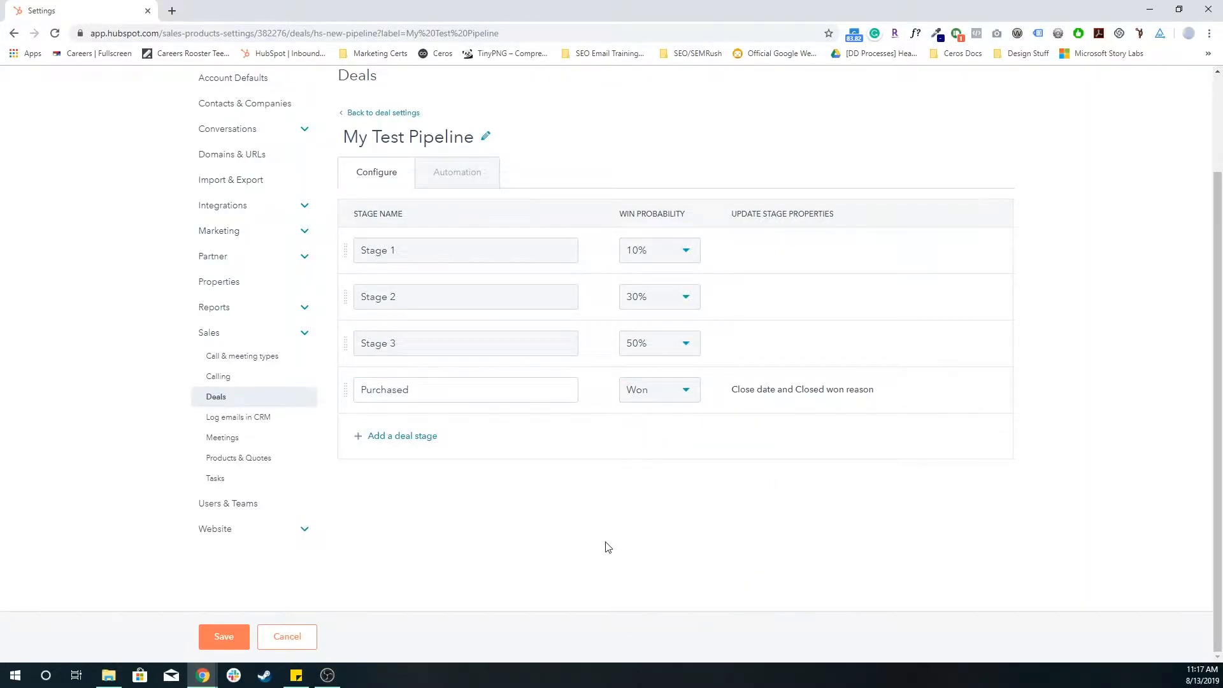
{"action": "mouse_move", "coordinate": [458, 550]}
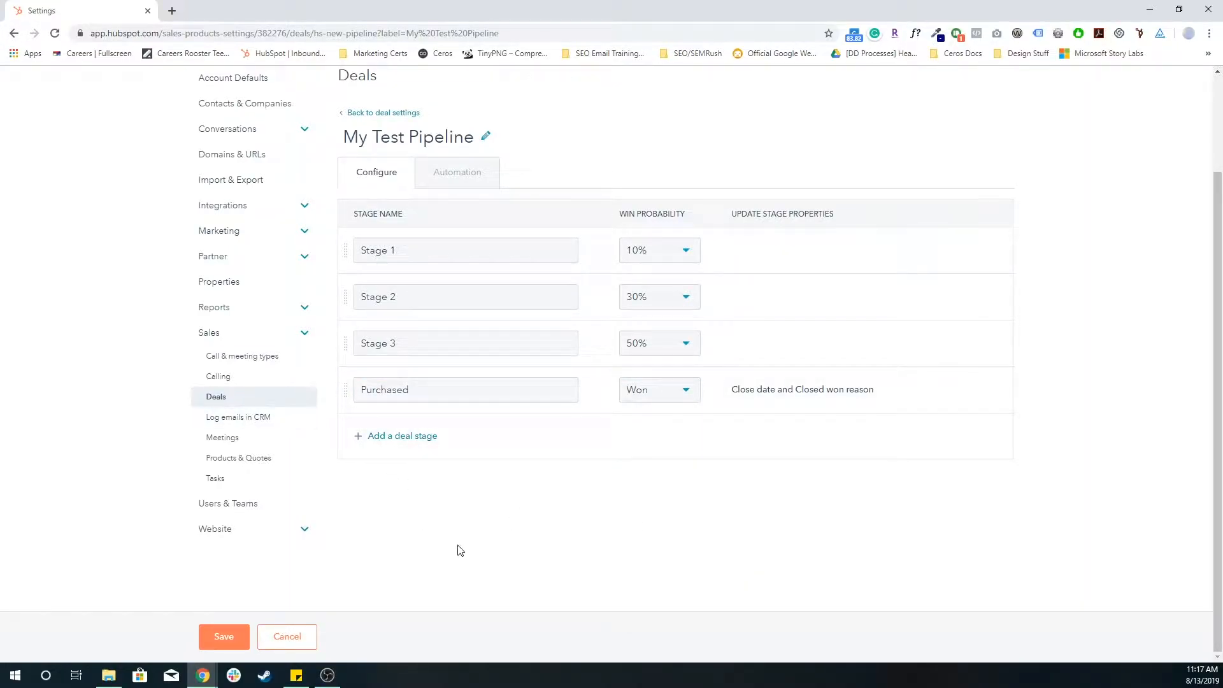
{"action": "mouse_move", "coordinate": [447, 540]}
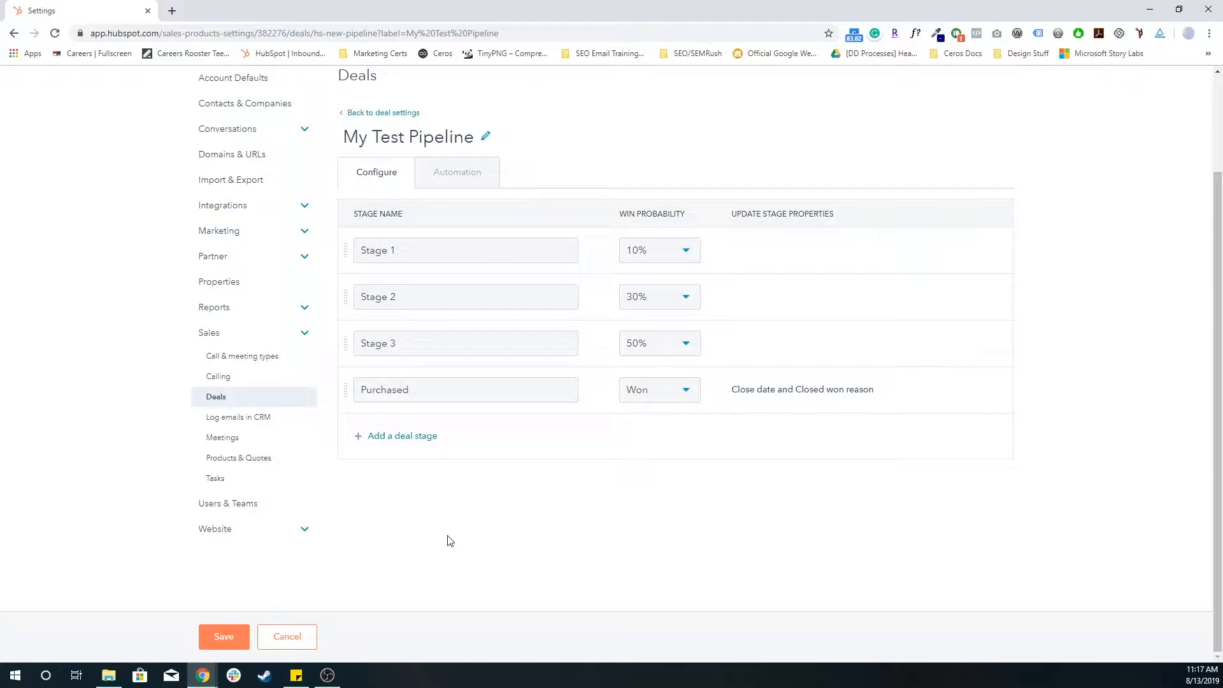
- Save My Test Pipeline, review its Automation workflow columns, and return to Configure
{"action": "left_click", "coordinate": [222, 637]}
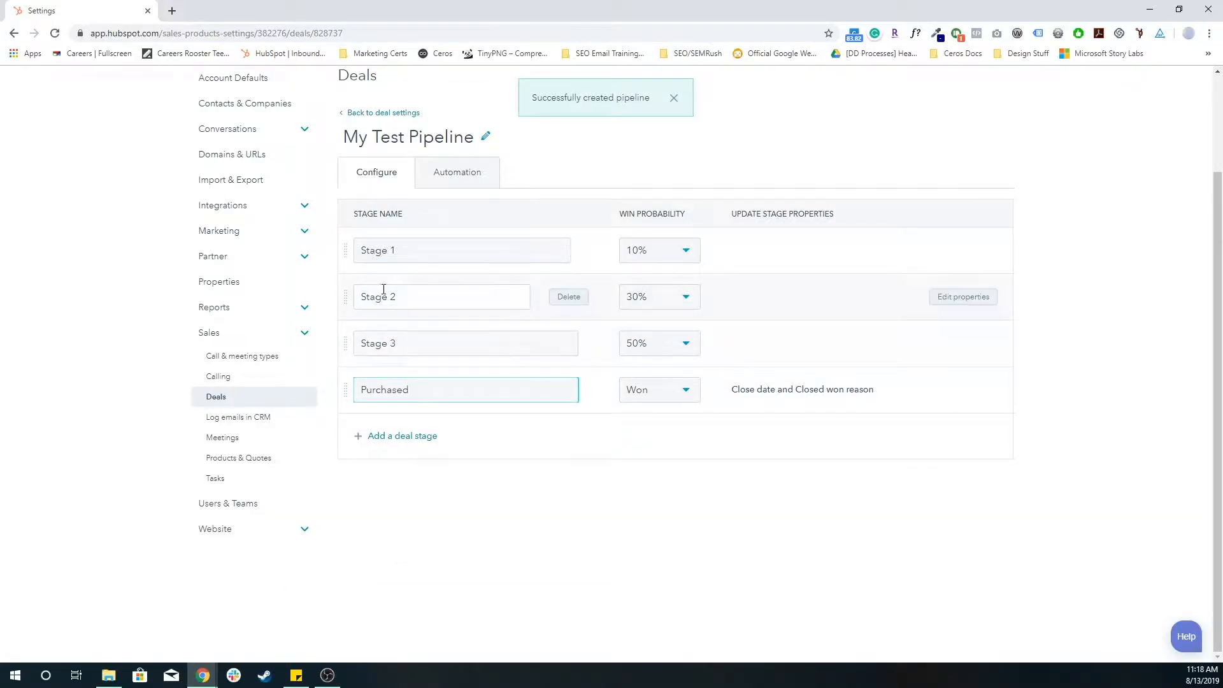
{"action": "left_click", "coordinate": [456, 172]}
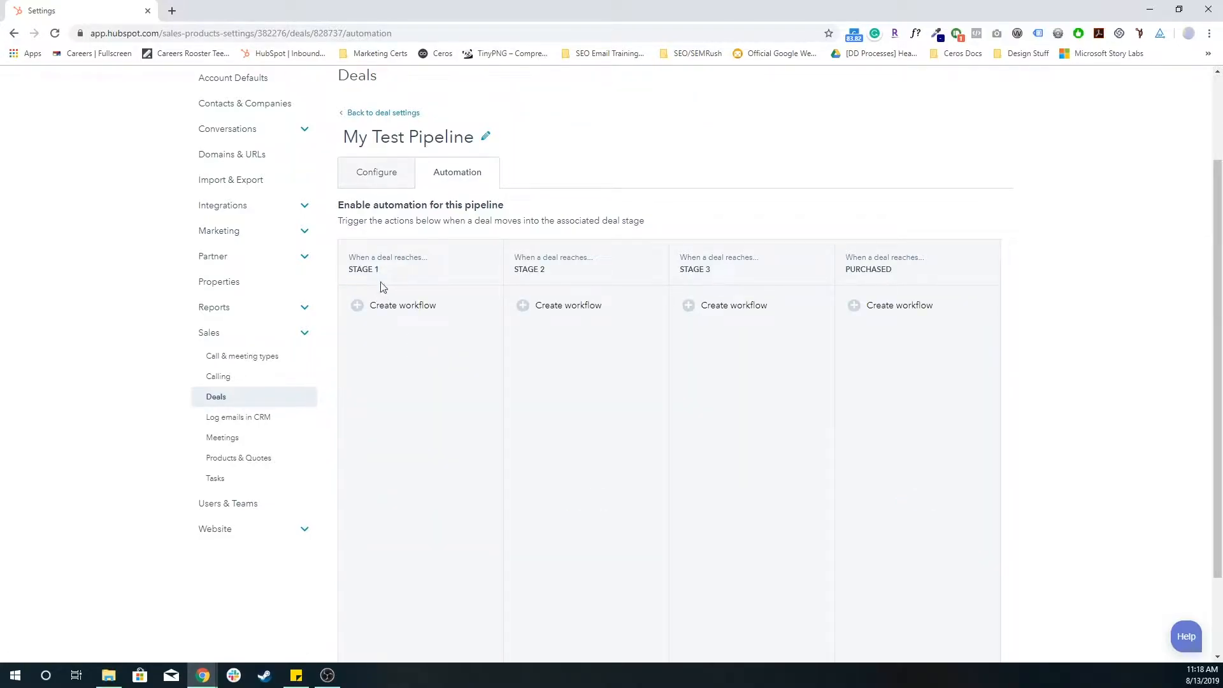
{"action": "mouse_move", "coordinate": [371, 269]}
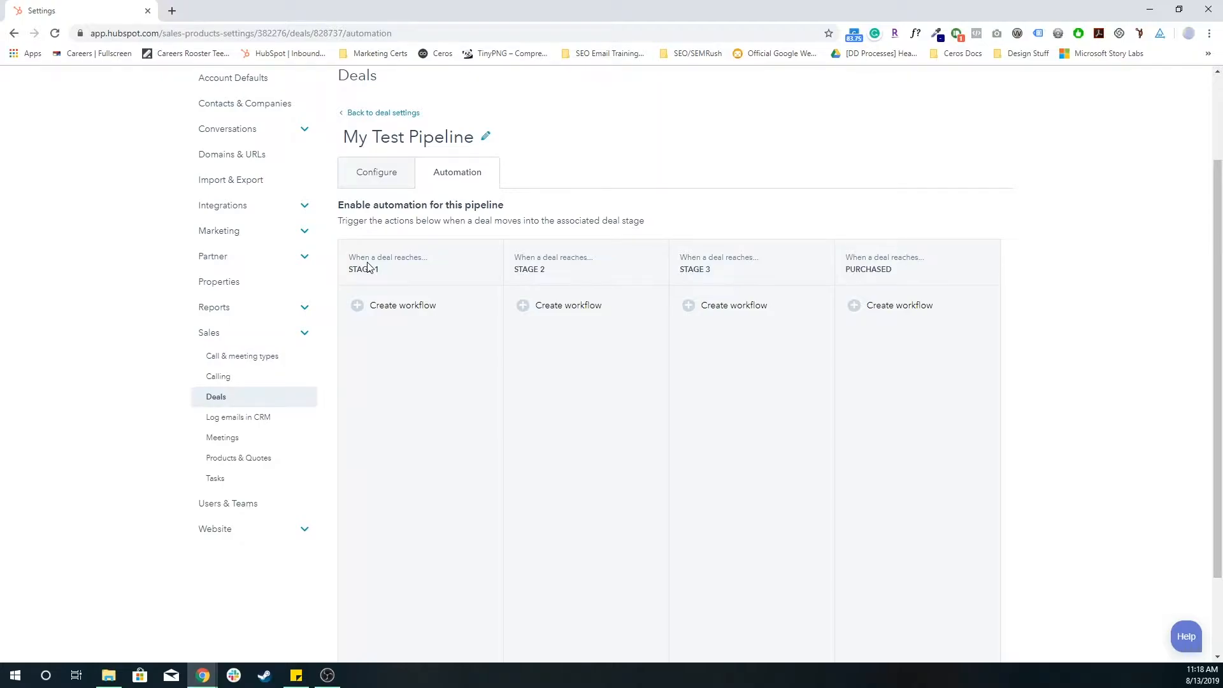
{"action": "left_click", "coordinate": [376, 172]}
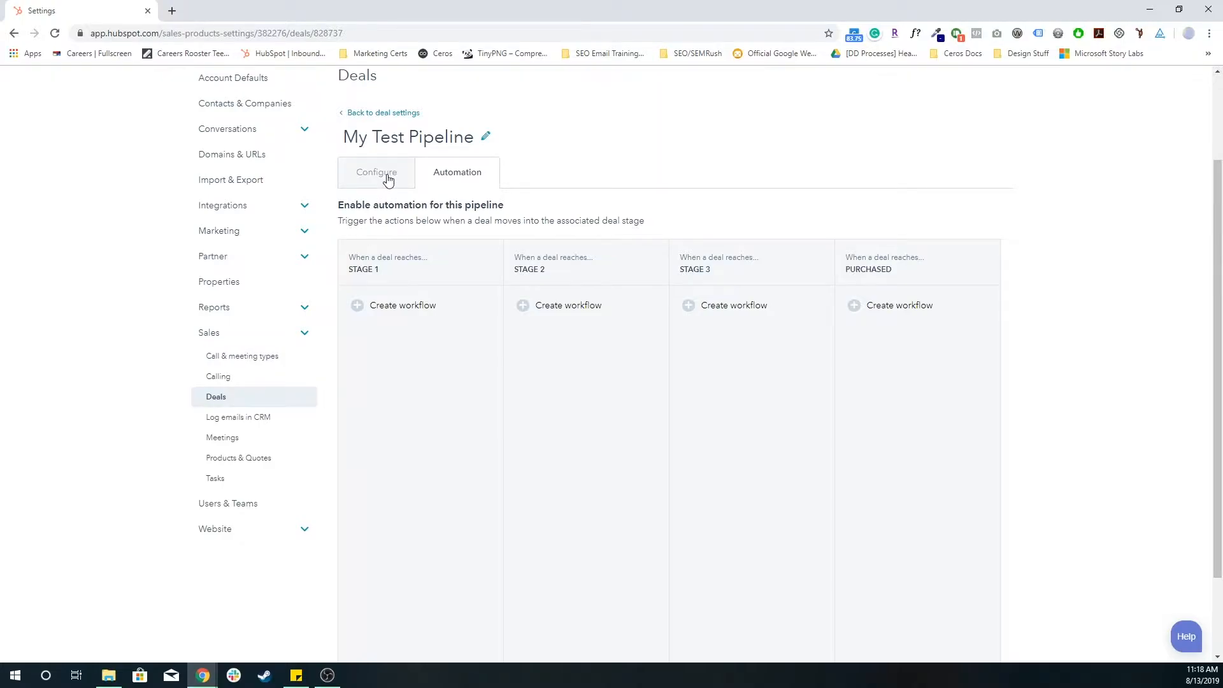
- Return to deal settings and scroll to the pipeline list showing My Test Pipeline
{"action": "left_click", "coordinate": [384, 112]}
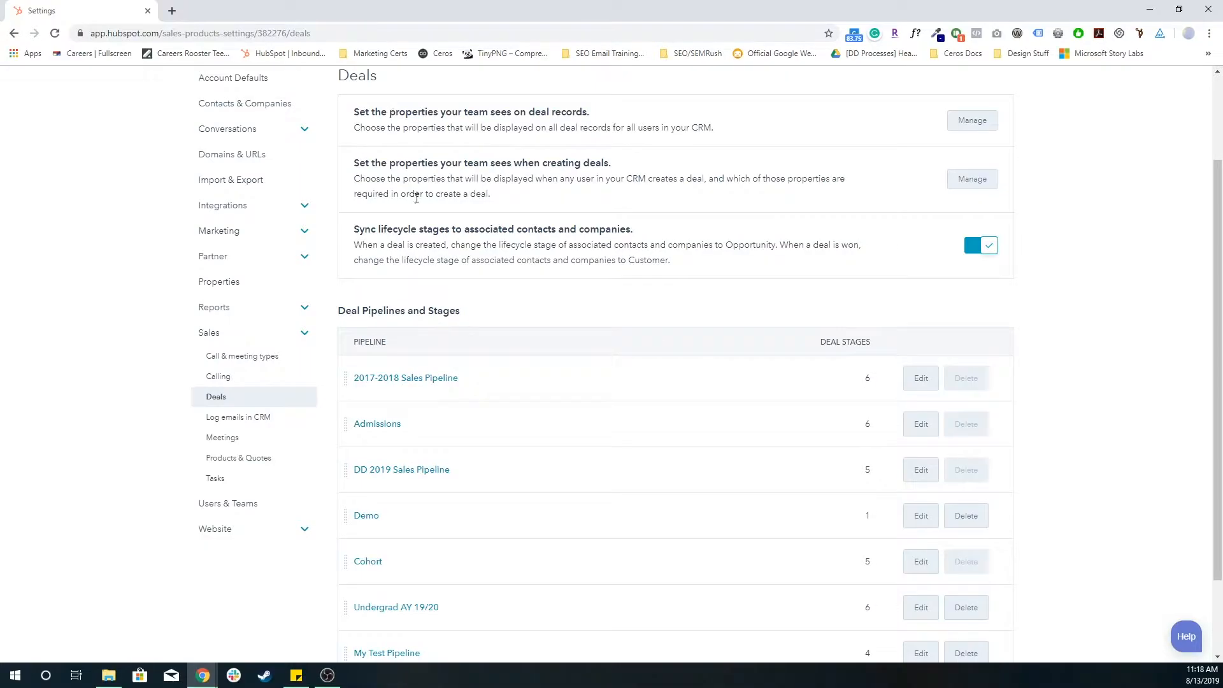
{"action": "scroll", "scroll_direction": "down", "scroll_amount": 3}
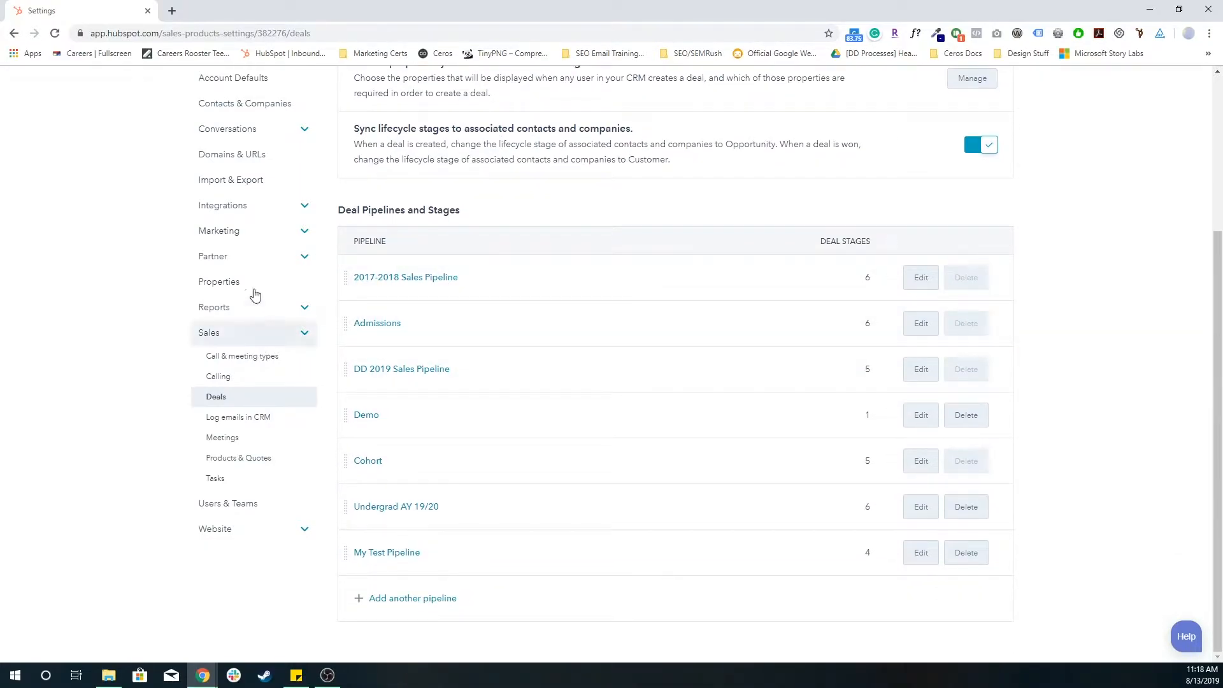
{"action": "scroll", "scroll_direction": "up", "scroll_amount": 3}
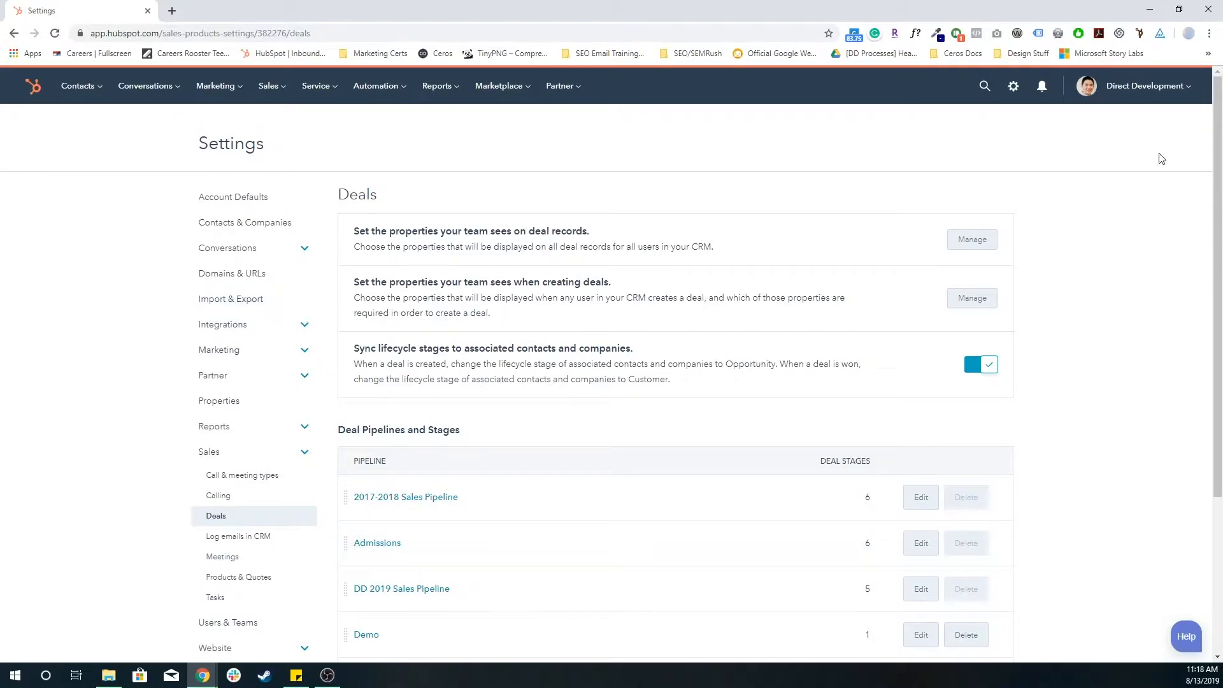
{"action": "scroll", "scroll_direction": "down", "scroll_amount": 3}
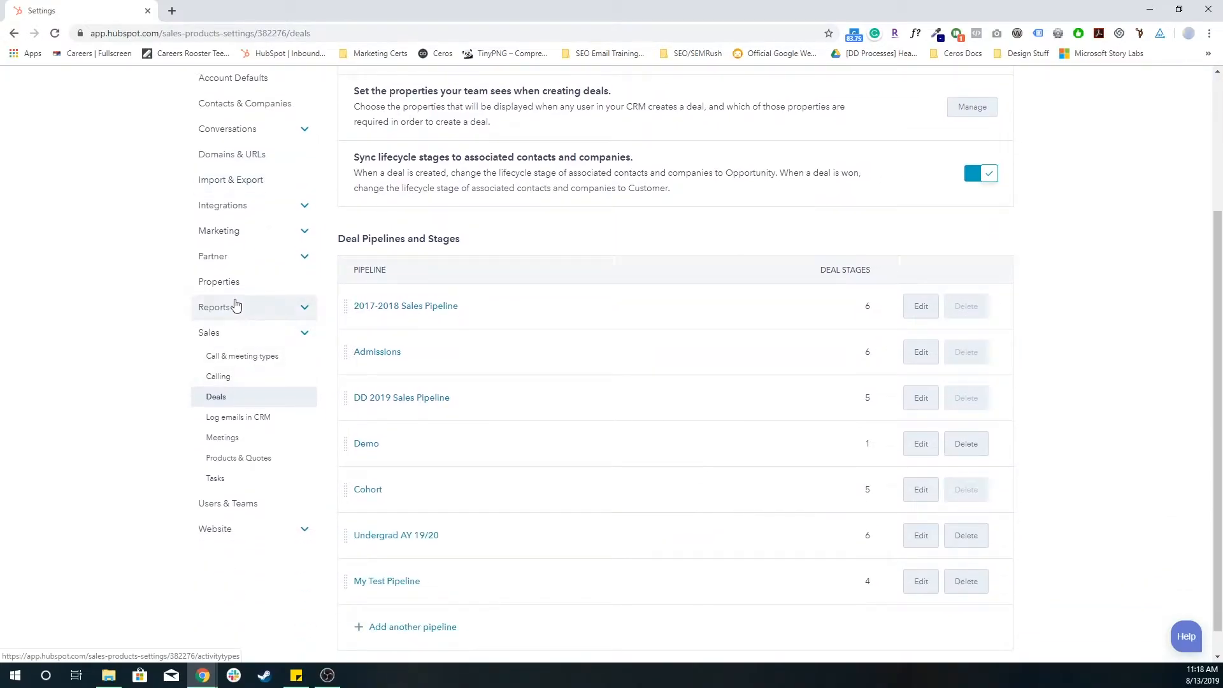
{"action": "mouse_move", "coordinate": [411, 325]}
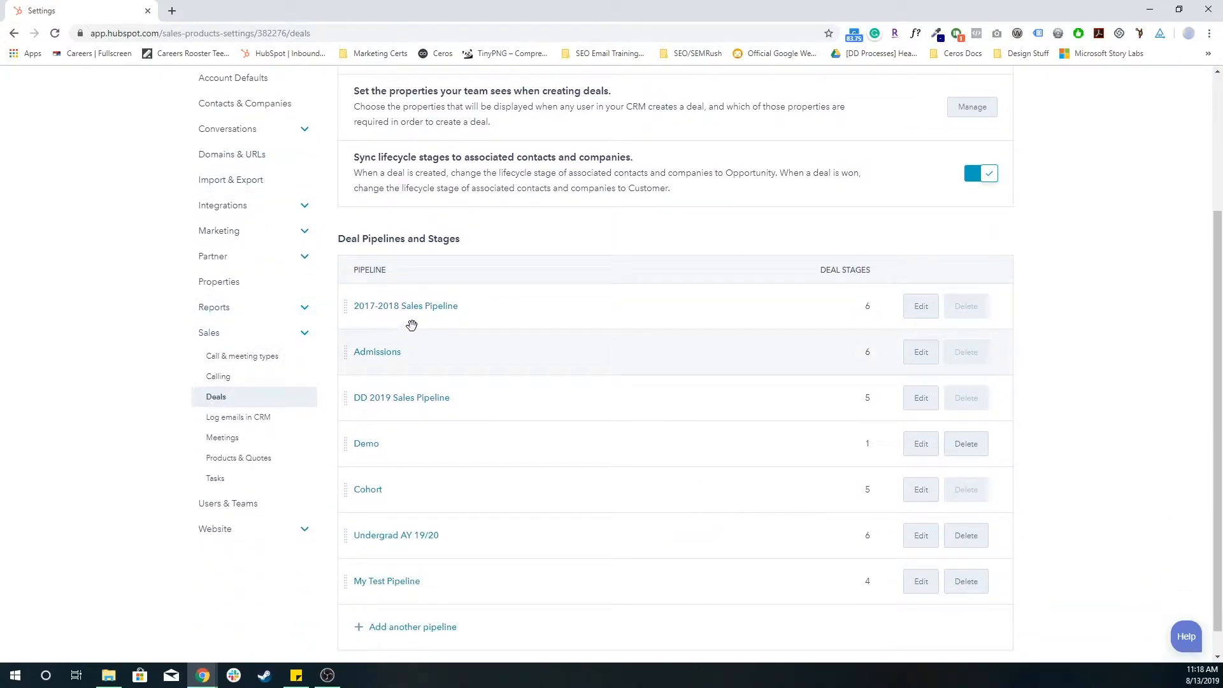
{"action": "mouse_move", "coordinate": [381, 356]}
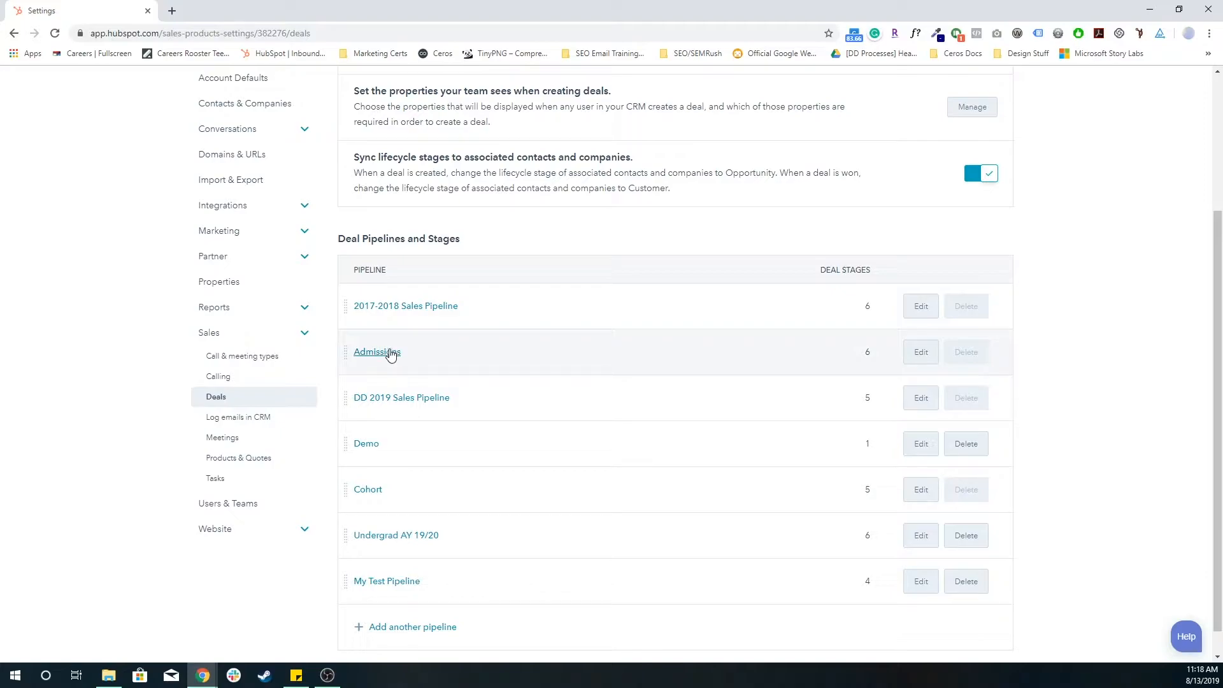
- Open the Admissions pipeline for editing and select its stage name fields
{"action": "left_click", "coordinate": [377, 351]}
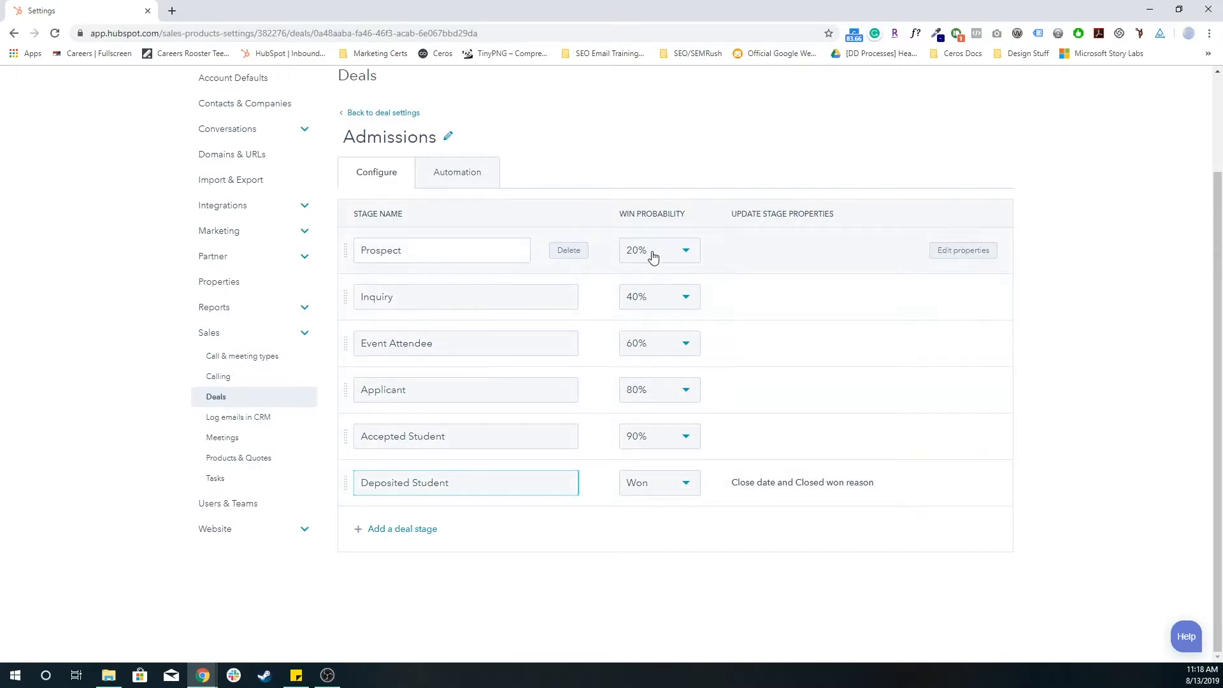
{"action": "left_click", "coordinate": [465, 481]}
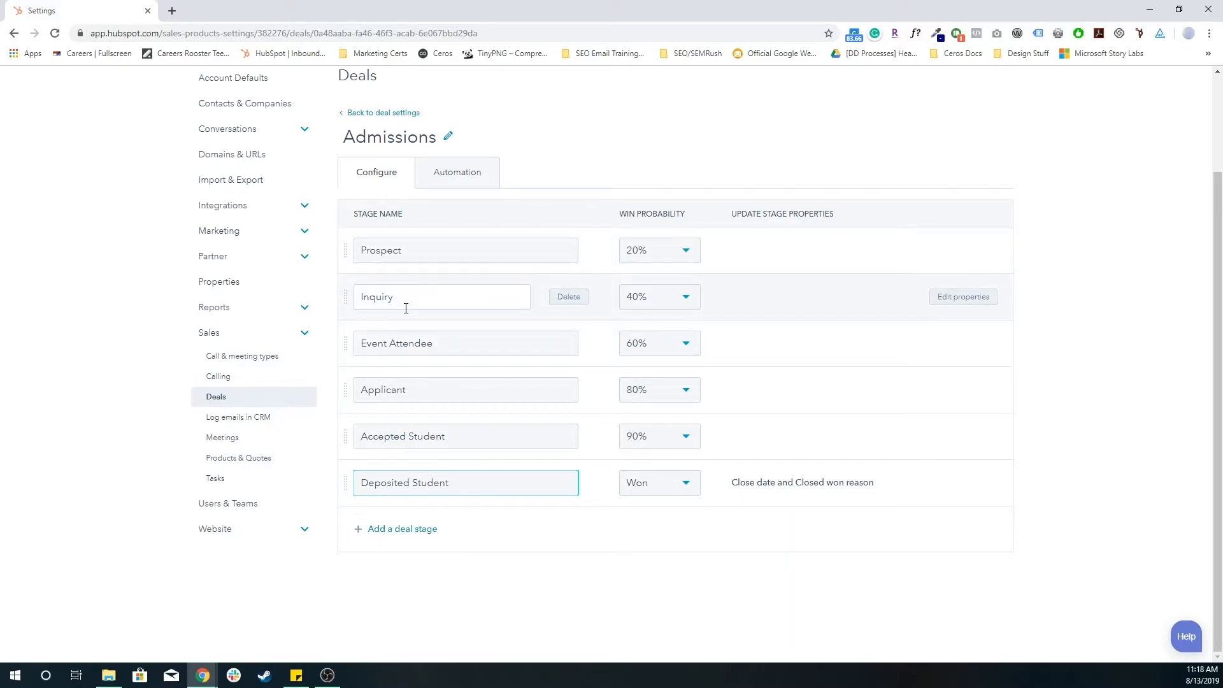
{"action": "left_click", "coordinate": [465, 482]}
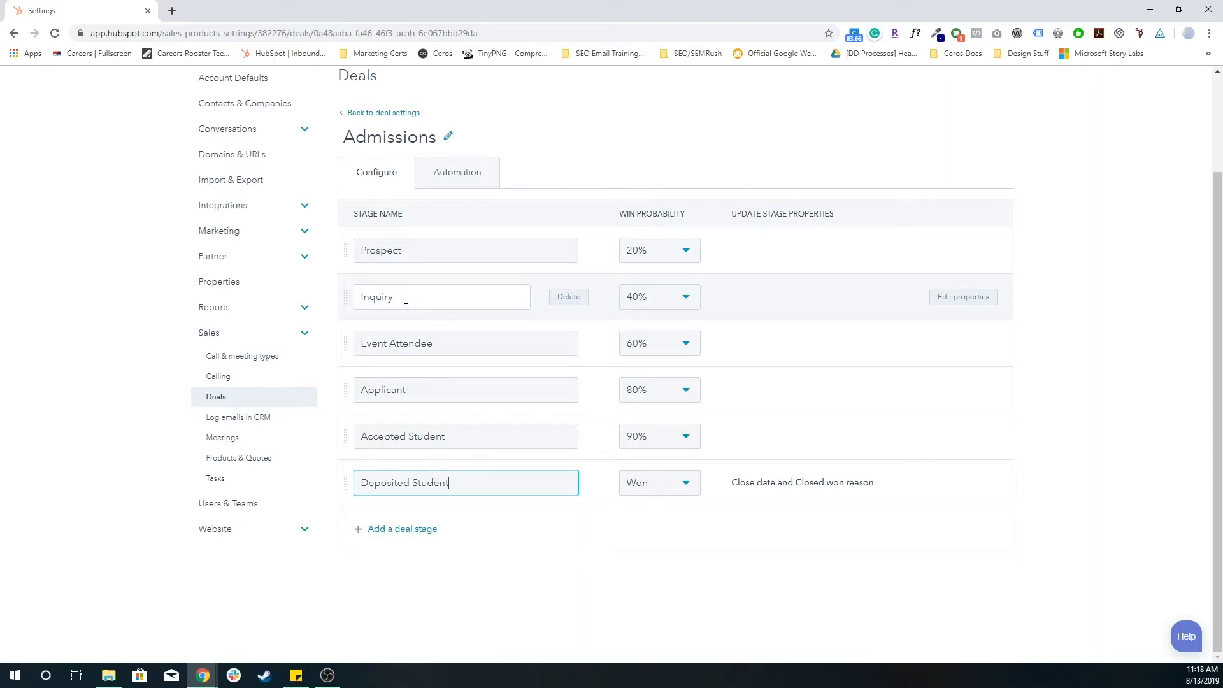